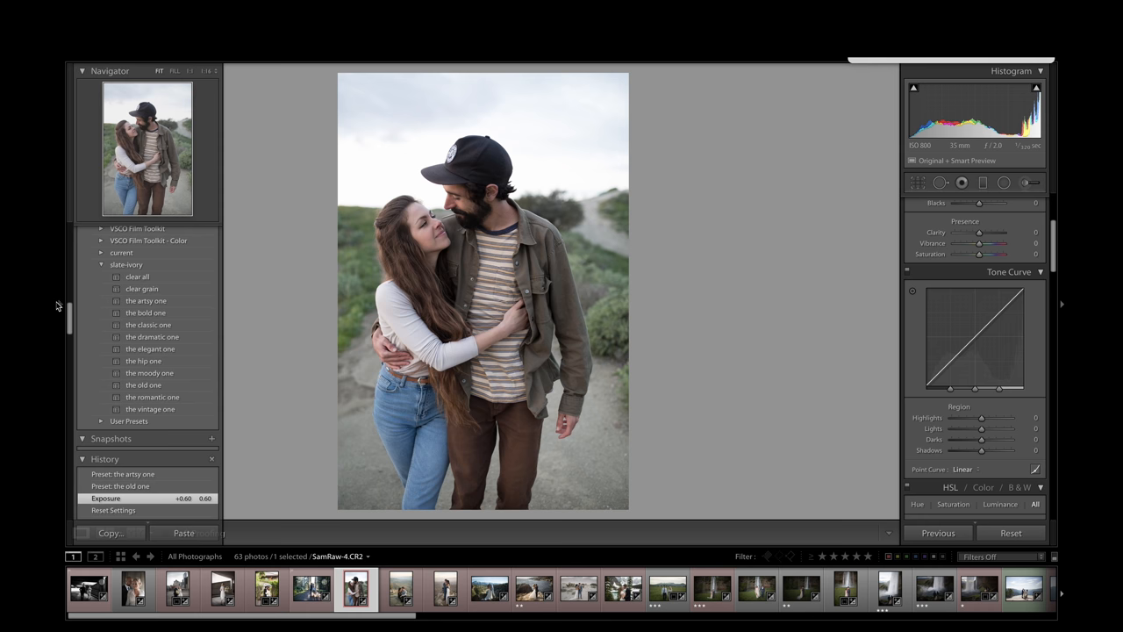
{"action": "mouse_move", "coordinate": [177, 295]}
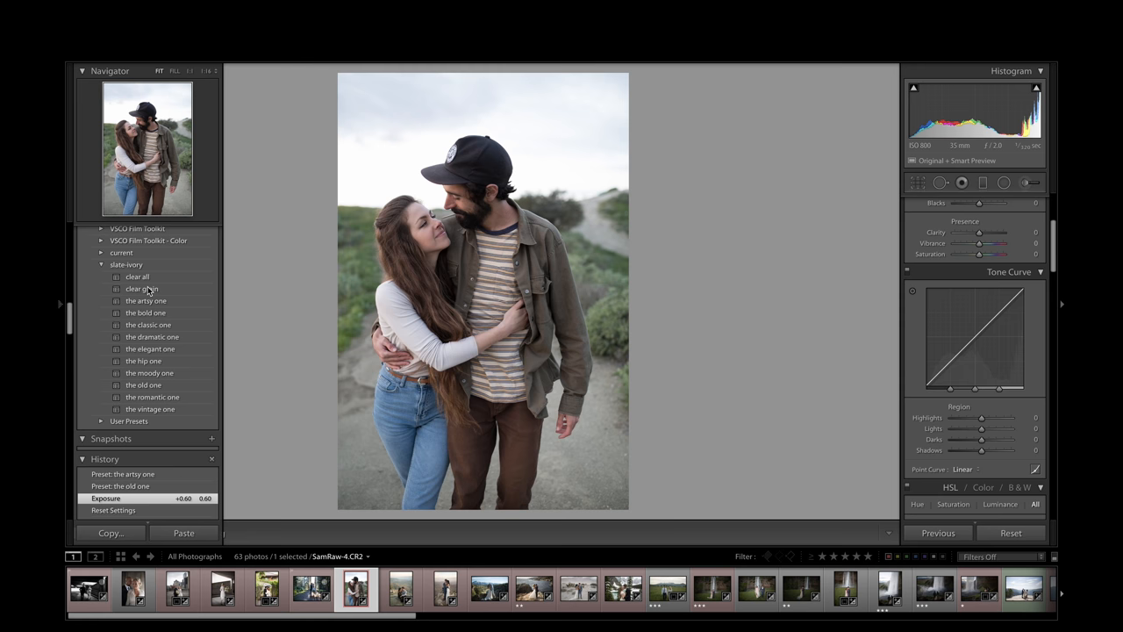
- Apply the artsy, bold, classic, dramatic, elegant, hip, moody and old slate-ivory presets in turn
{"action": "left_click", "coordinate": [146, 300]}
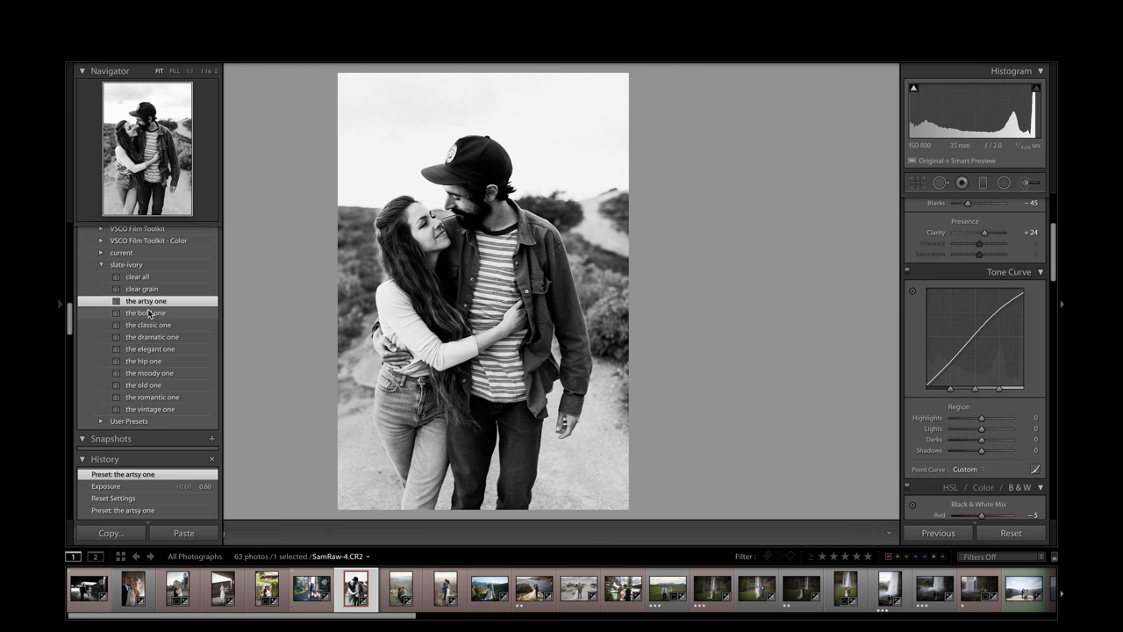
{"action": "left_click", "coordinate": [148, 325]}
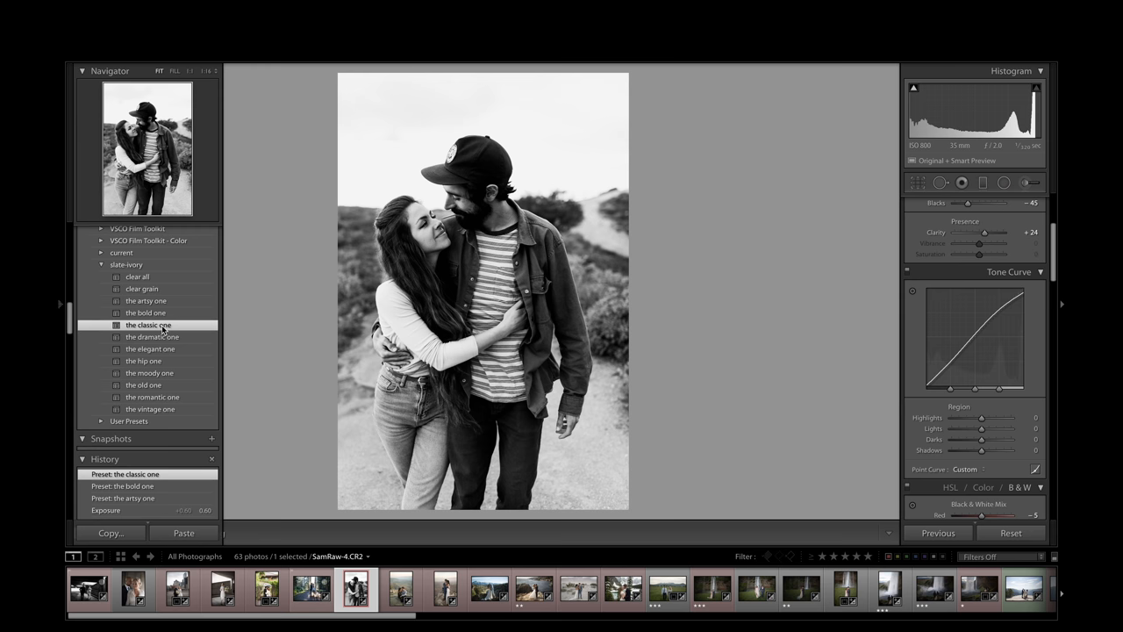
{"action": "left_click", "coordinate": [152, 337]}
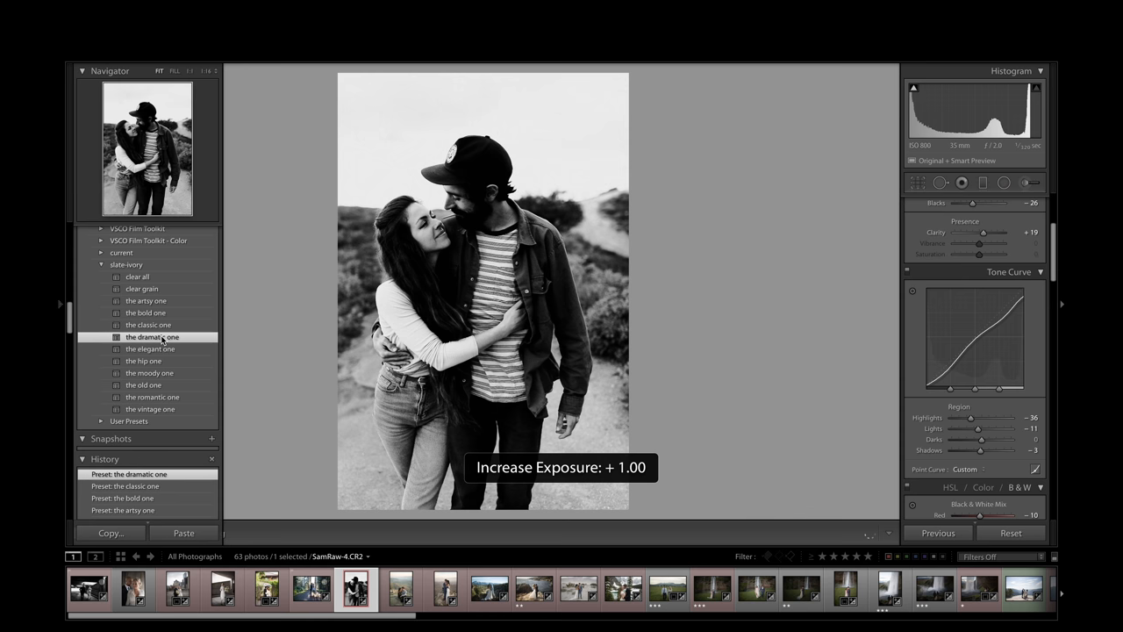
{"action": "left_click", "coordinate": [151, 349]}
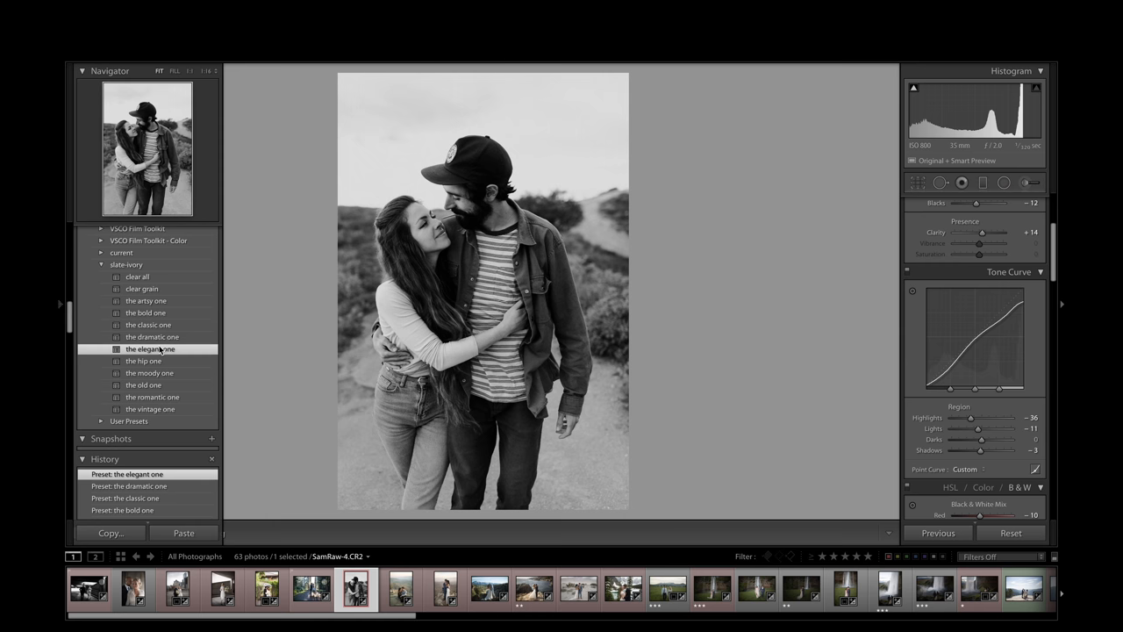
{"action": "left_click", "coordinate": [143, 360]}
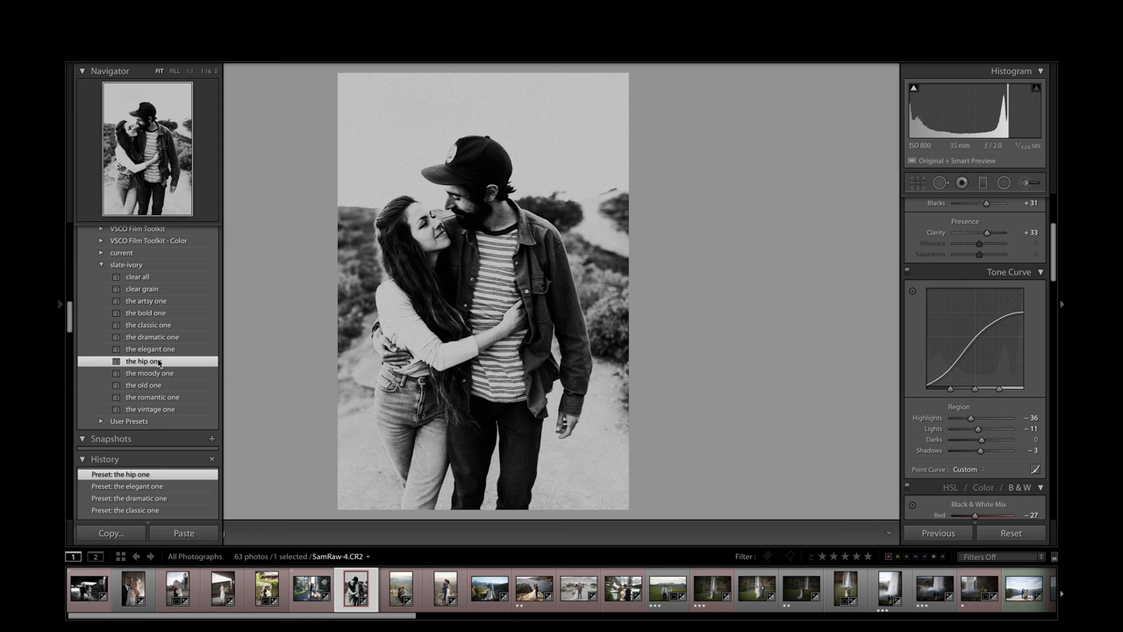
{"action": "left_click", "coordinate": [149, 373]}
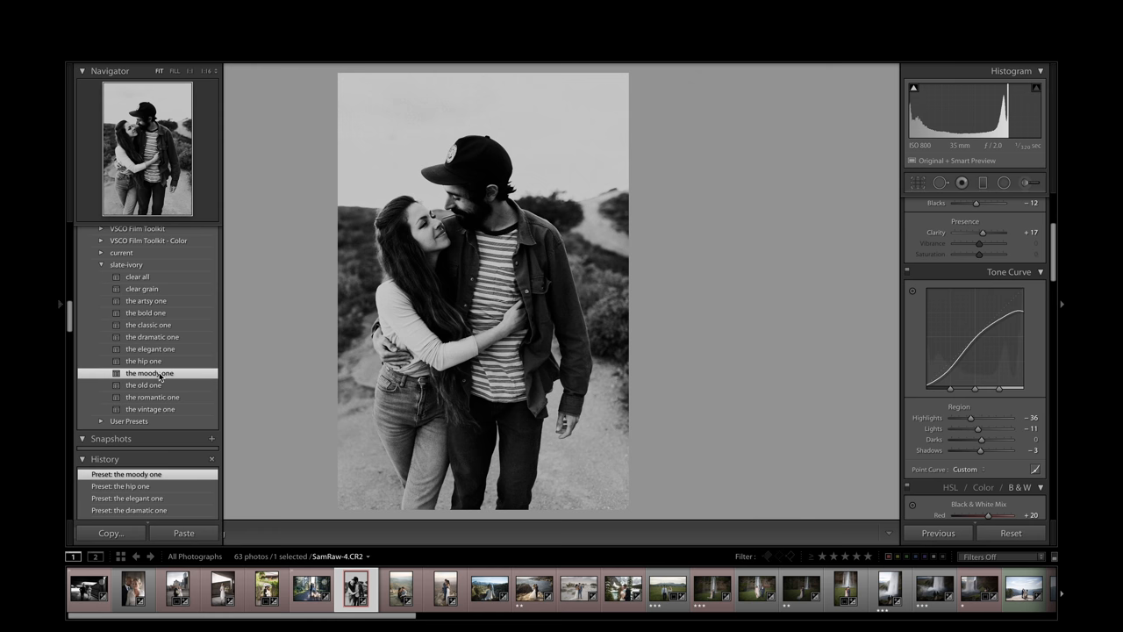
{"action": "left_click", "coordinate": [145, 385]}
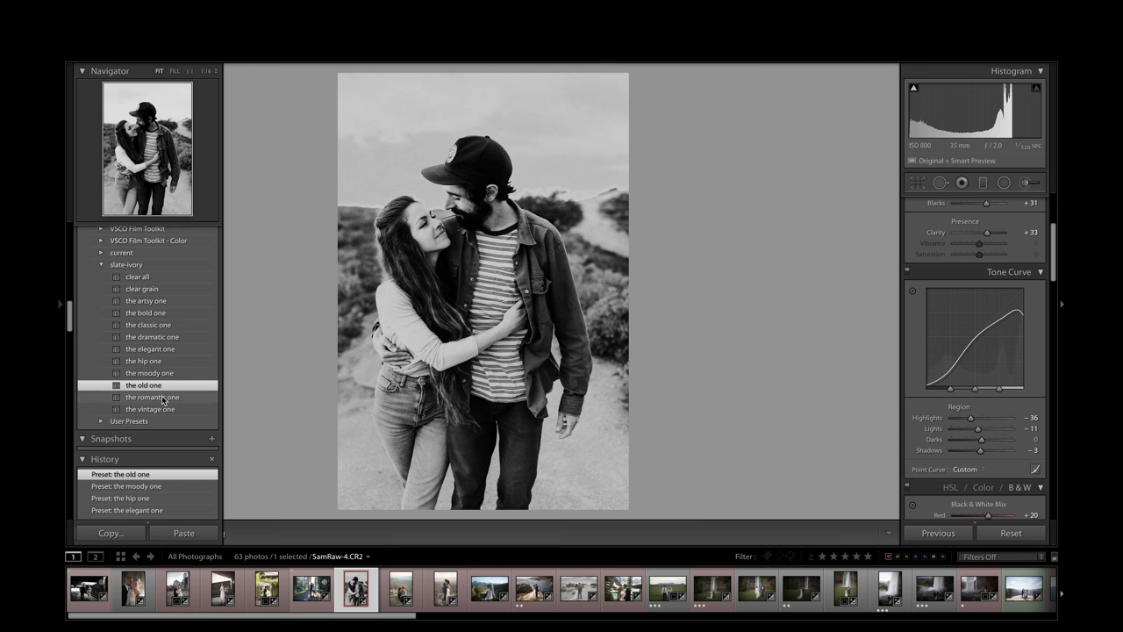
{"action": "left_click", "coordinate": [150, 409]}
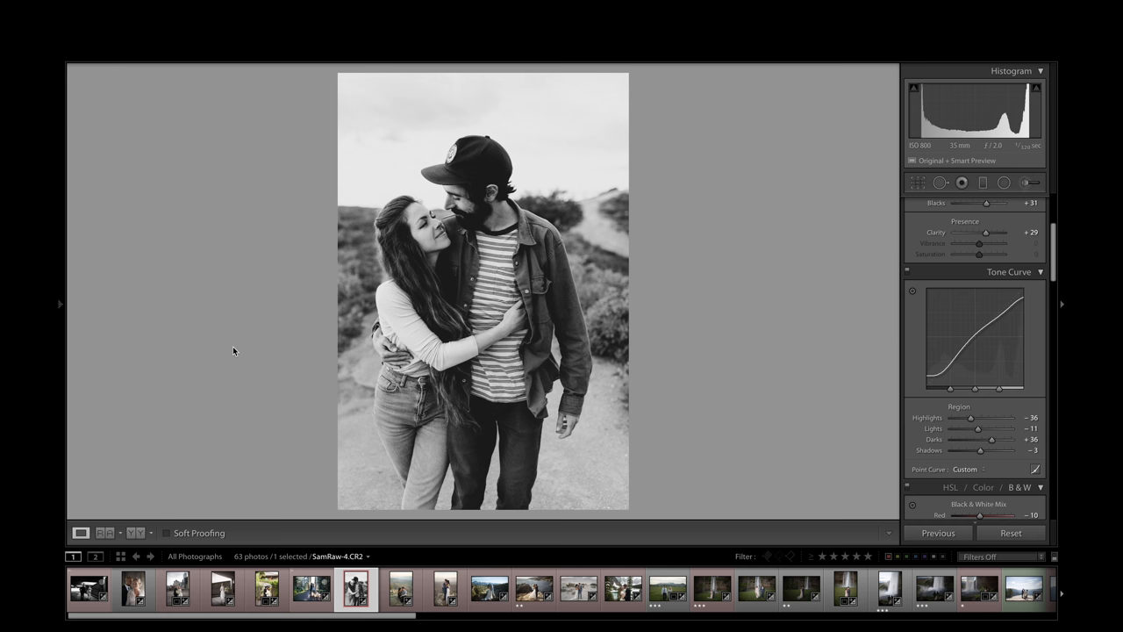
- Apply the vintage preset, hide the left preset panel and zoom into the photo
{"action": "left_click", "coordinate": [60, 305]}
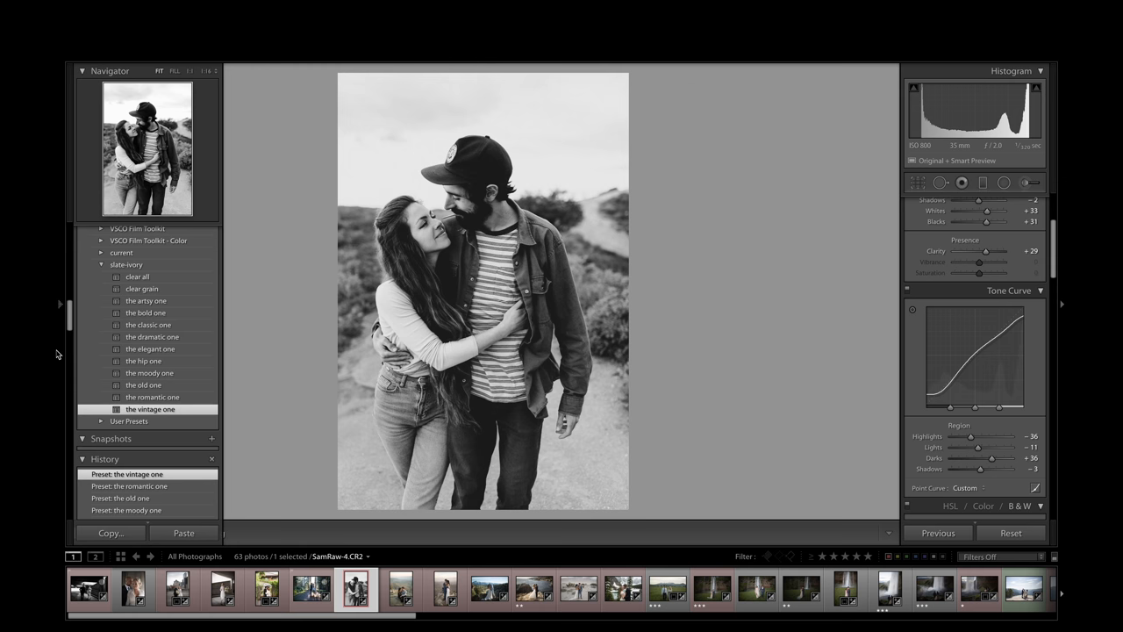
{"action": "left_click", "coordinate": [144, 385]}
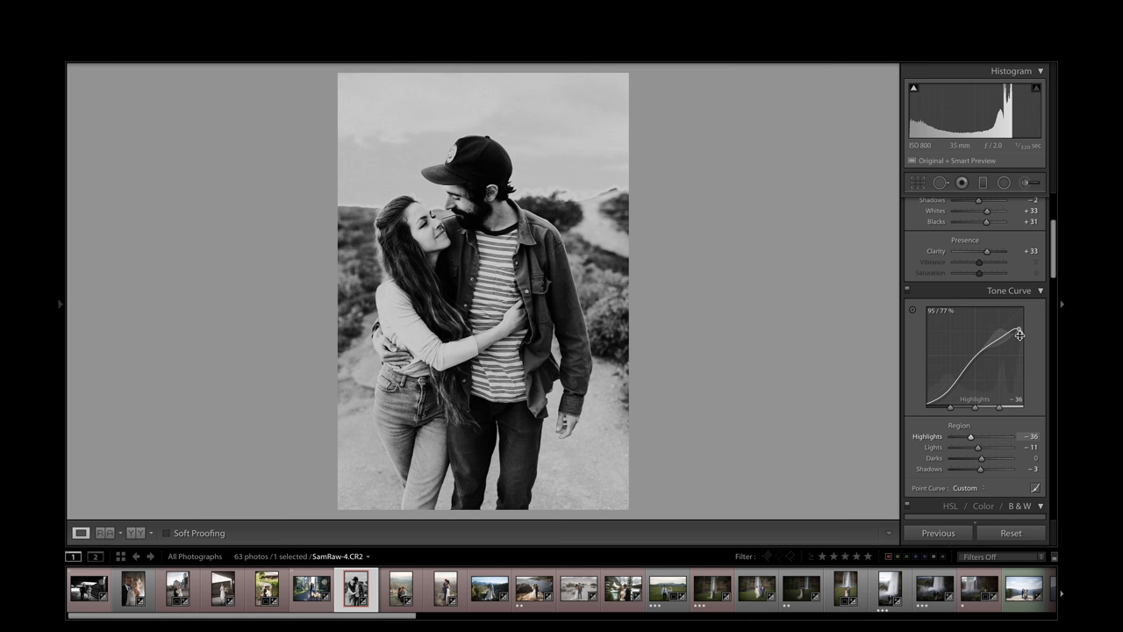
{"action": "mouse_move", "coordinate": [840, 296]}
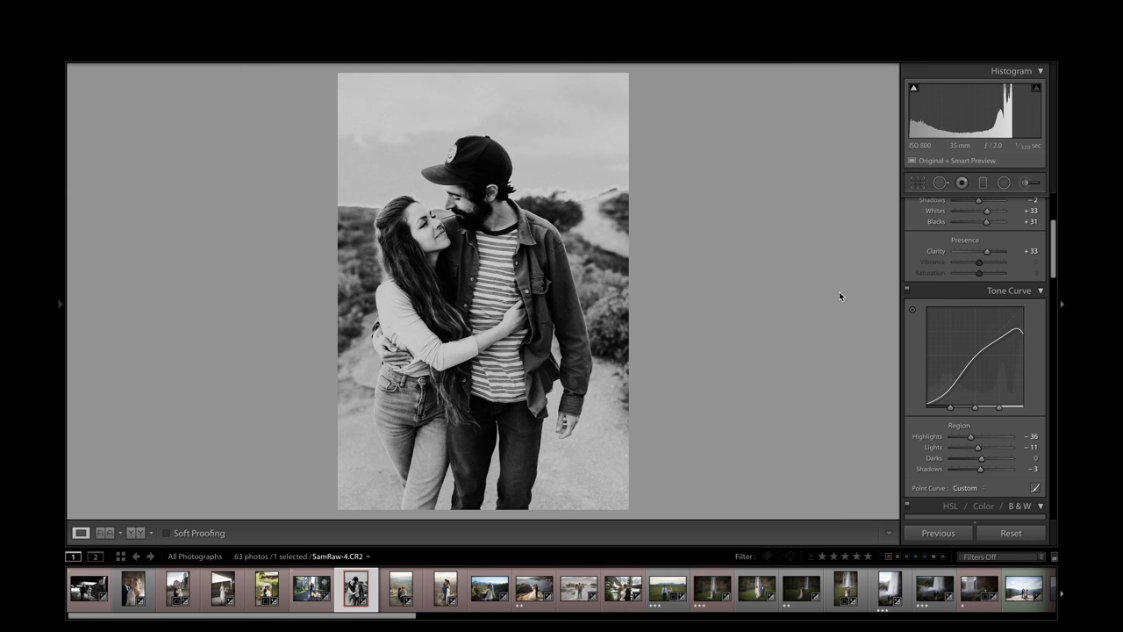
{"action": "mouse_move", "coordinate": [551, 182]}
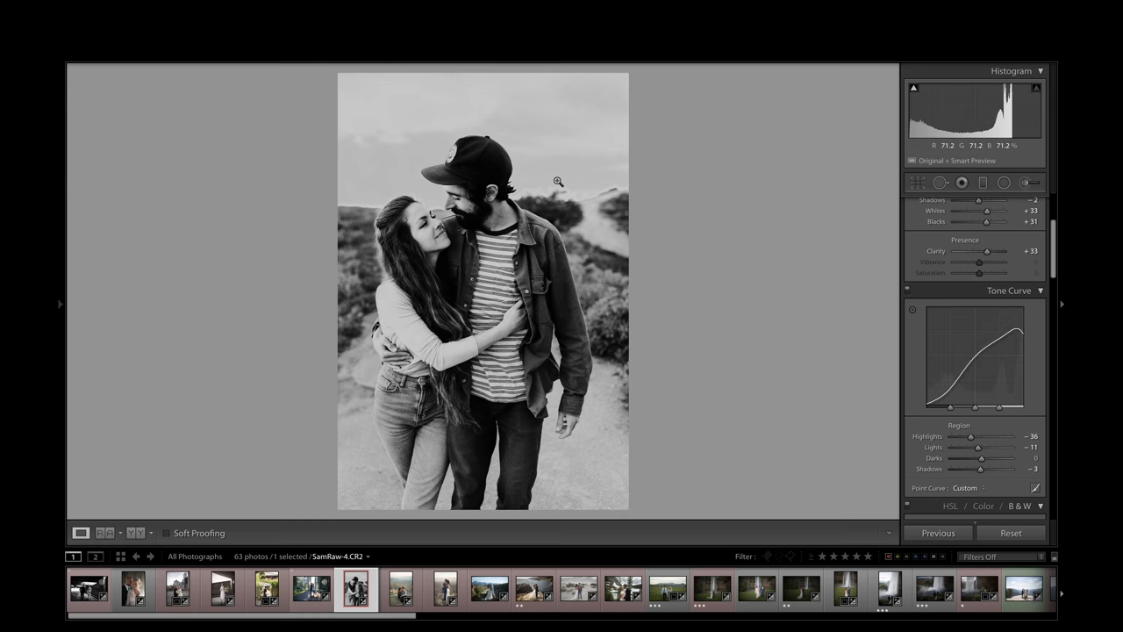
{"action": "left_click", "coordinate": [557, 180]}
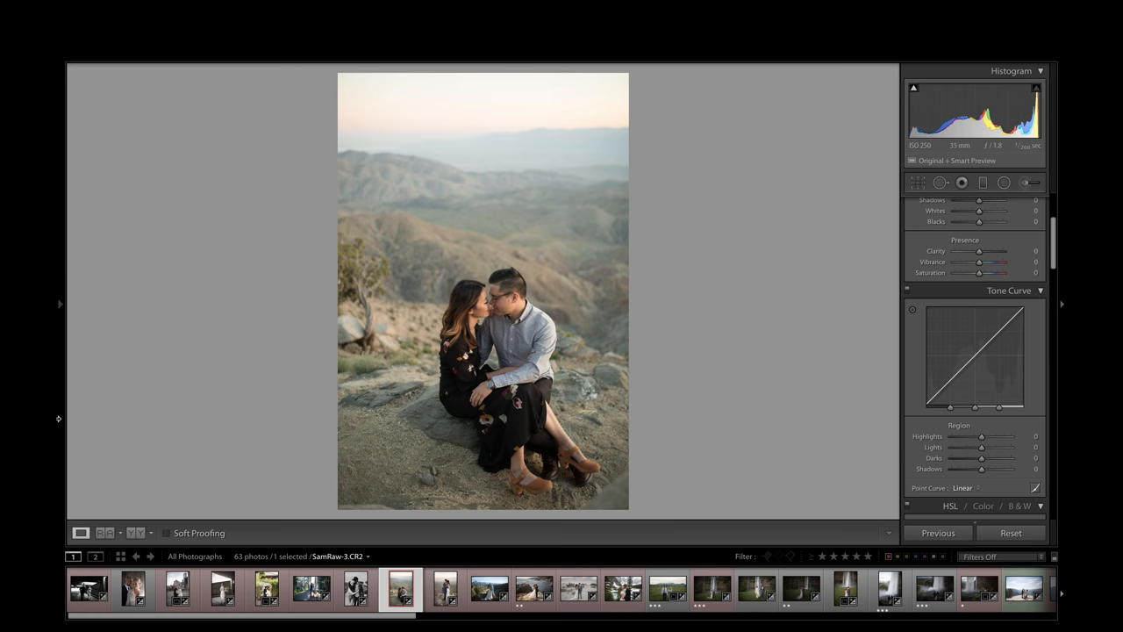
- Restore the preset list and try bold, classic, hip and other slate-ivory presets, zooming in
{"action": "left_click", "coordinate": [145, 300]}
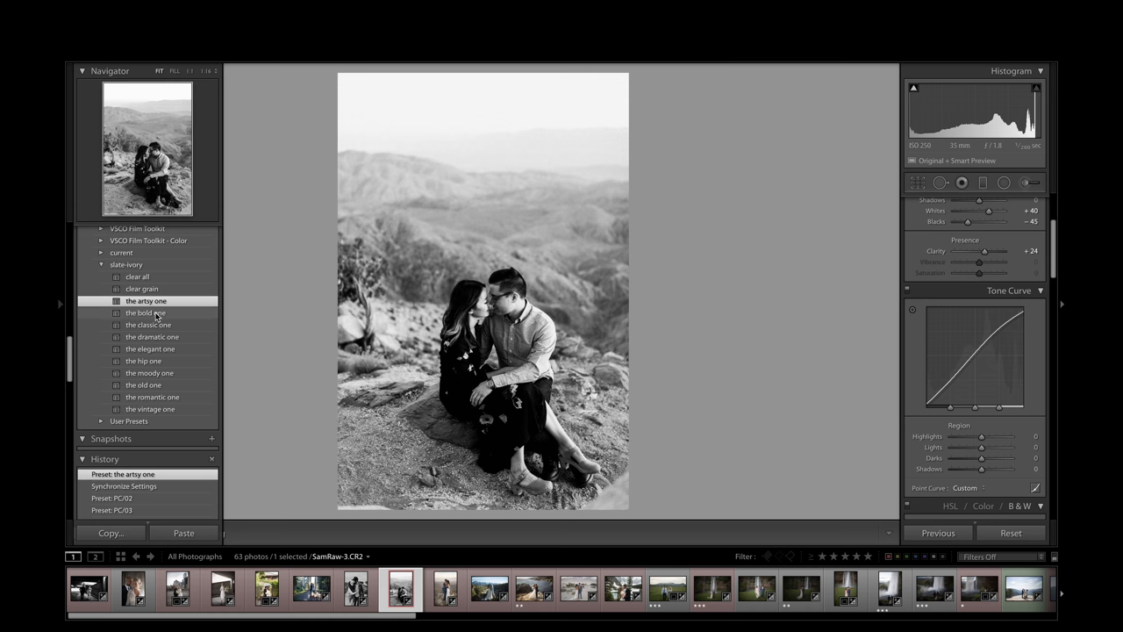
{"action": "left_click", "coordinate": [144, 313]}
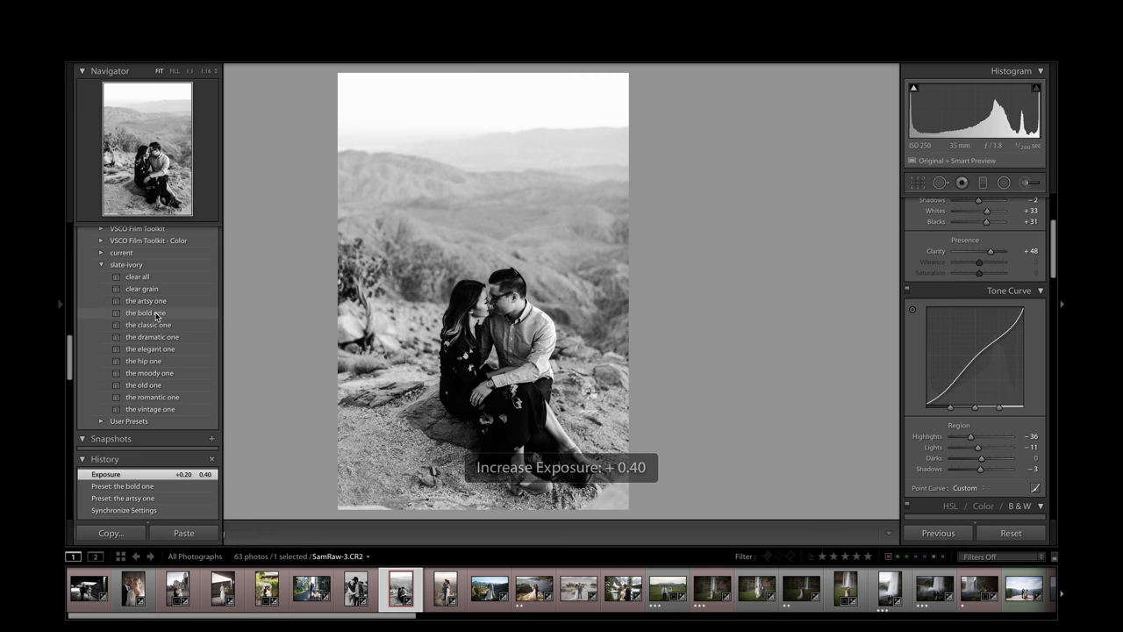
{"action": "left_click", "coordinate": [147, 324]}
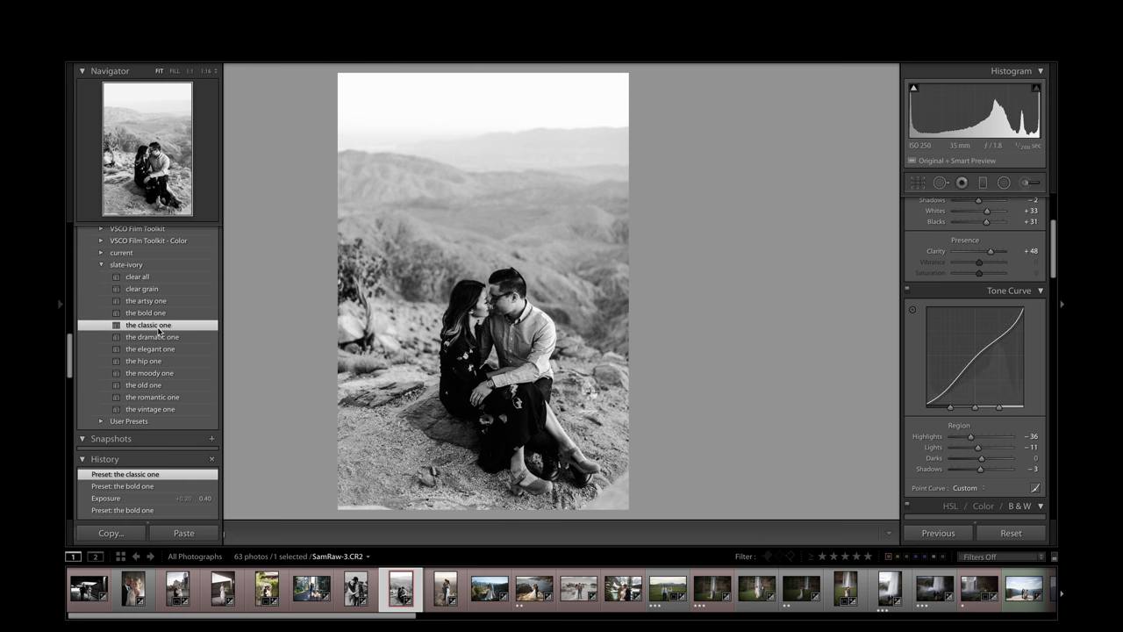
{"action": "left_click", "coordinate": [152, 336]}
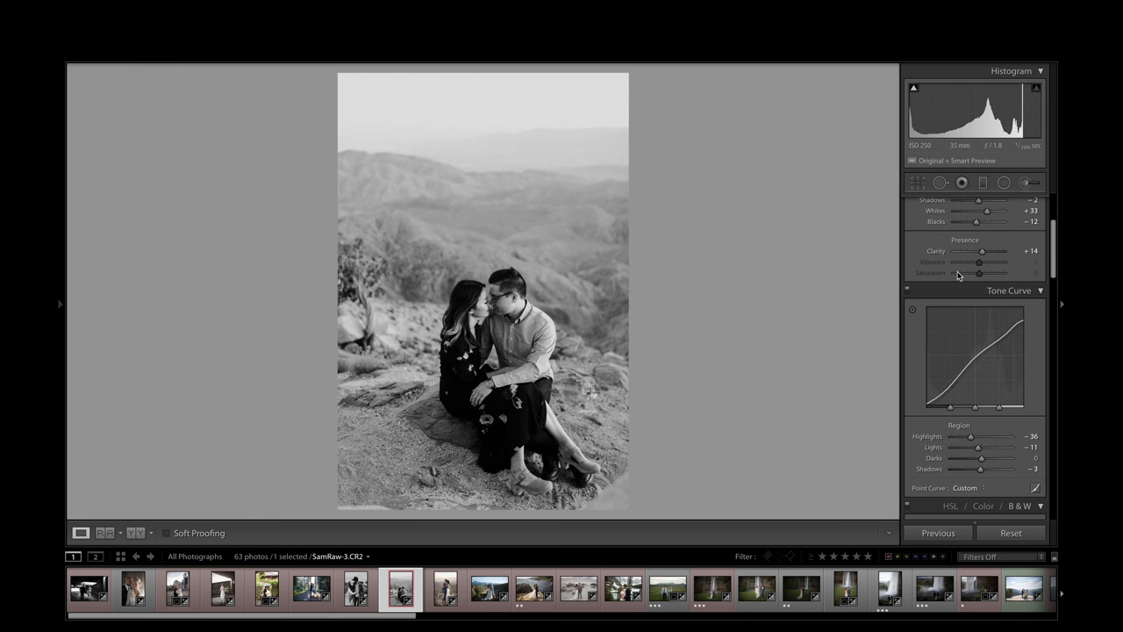
{"action": "left_click", "coordinate": [142, 360]}
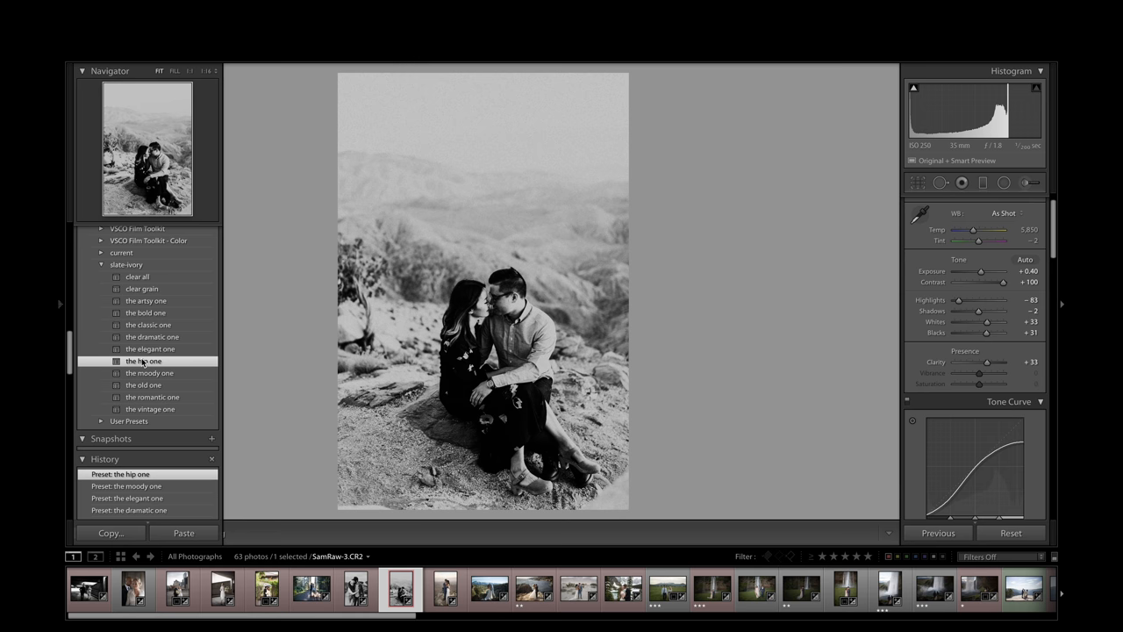
{"action": "left_click", "coordinate": [144, 384]}
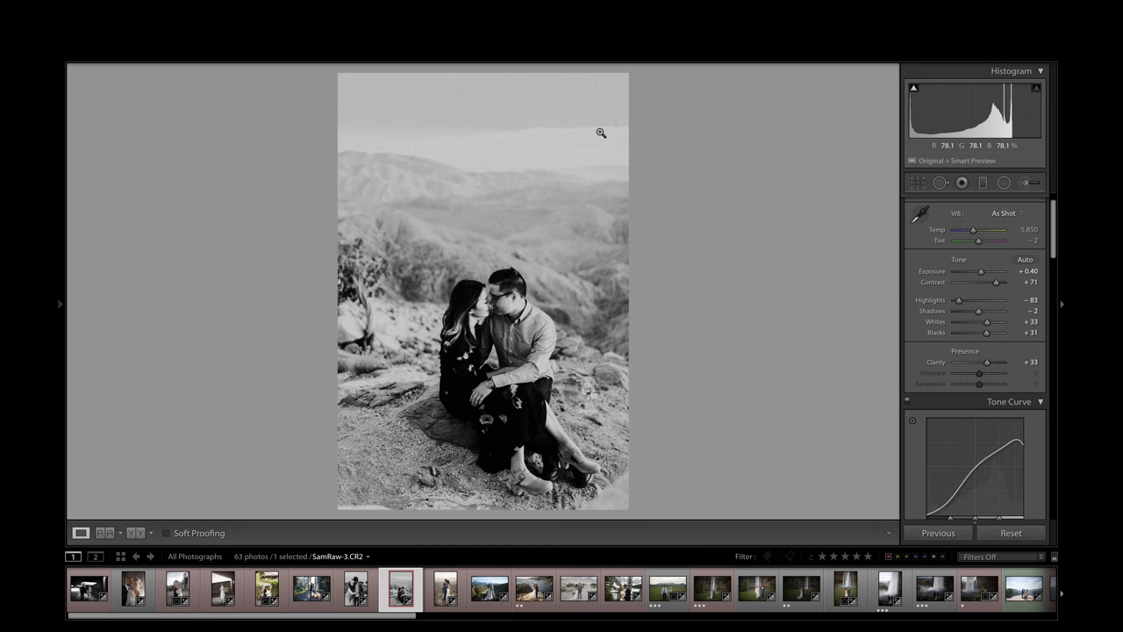
{"action": "left_click", "coordinate": [151, 397]}
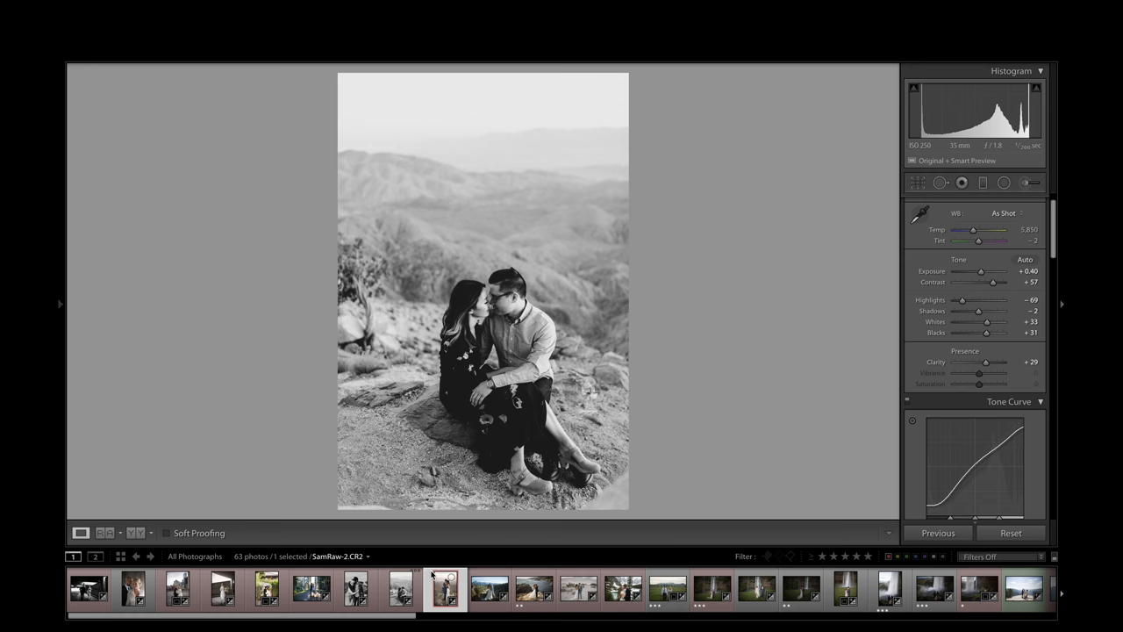
- Give the mountain kiss photo the elegant black-and-white preset, then open the clifftop photo
{"action": "left_click", "coordinate": [145, 300]}
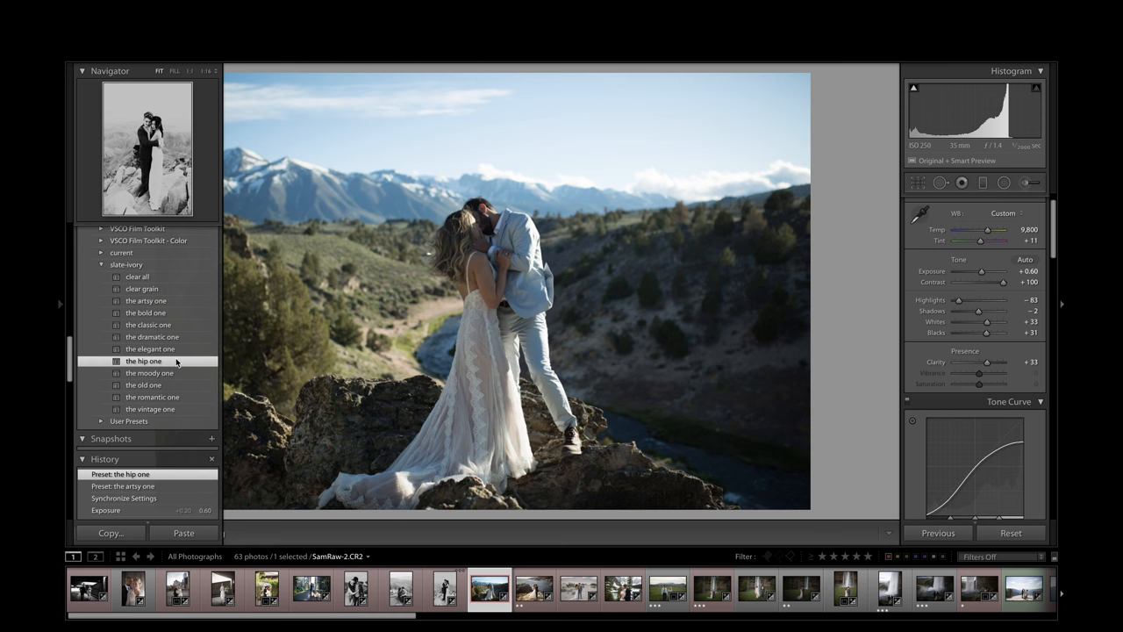
{"action": "left_click", "coordinate": [151, 348]}
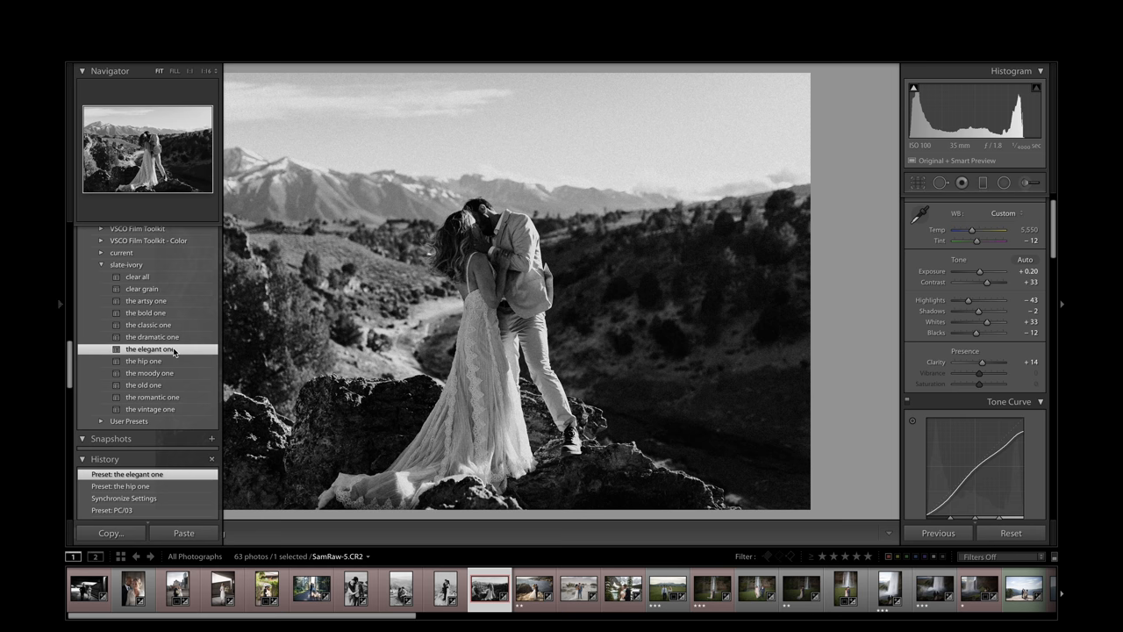
{"action": "left_click", "coordinate": [538, 598]}
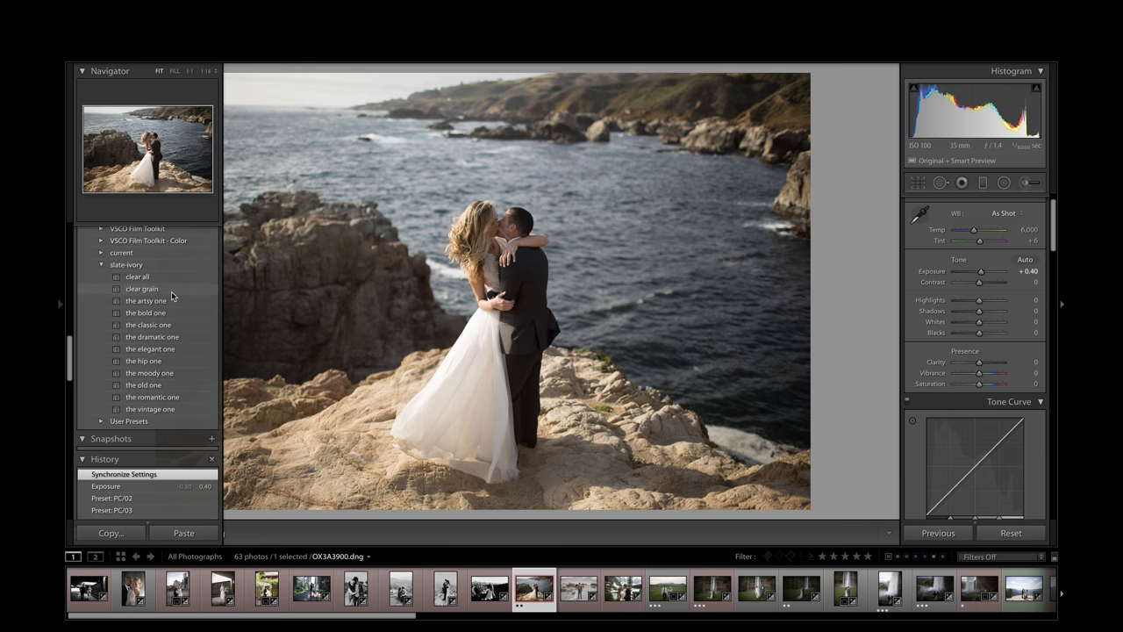
- Try the artsy one and other slate-ivory looks on the clifftop photo, then zoom in
{"action": "left_click", "coordinate": [146, 313]}
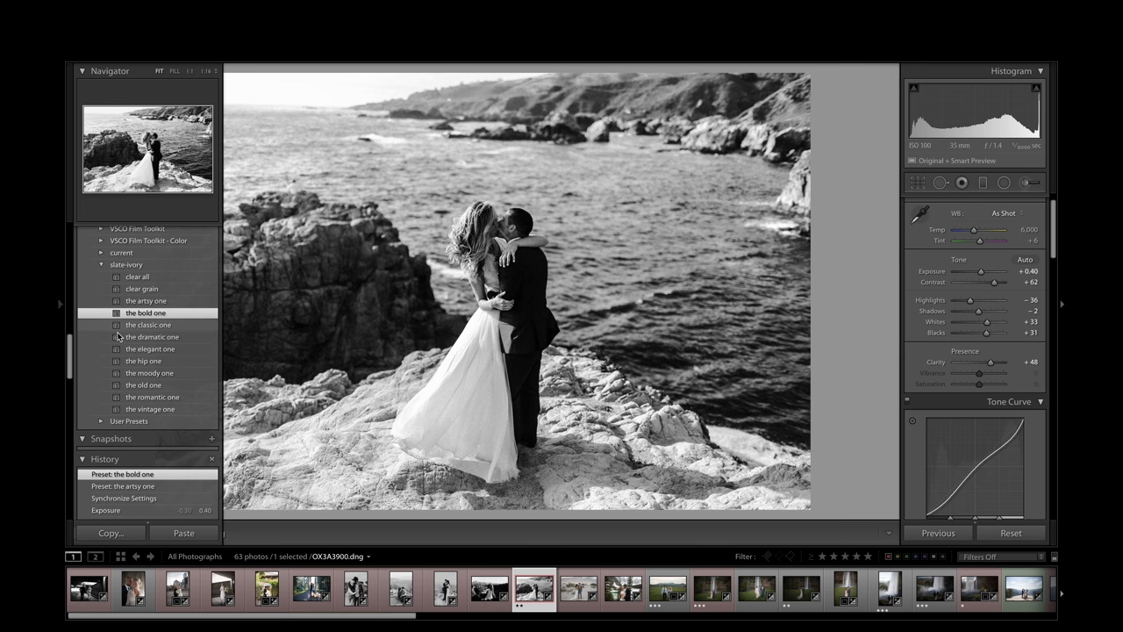
{"action": "left_click", "coordinate": [149, 348]}
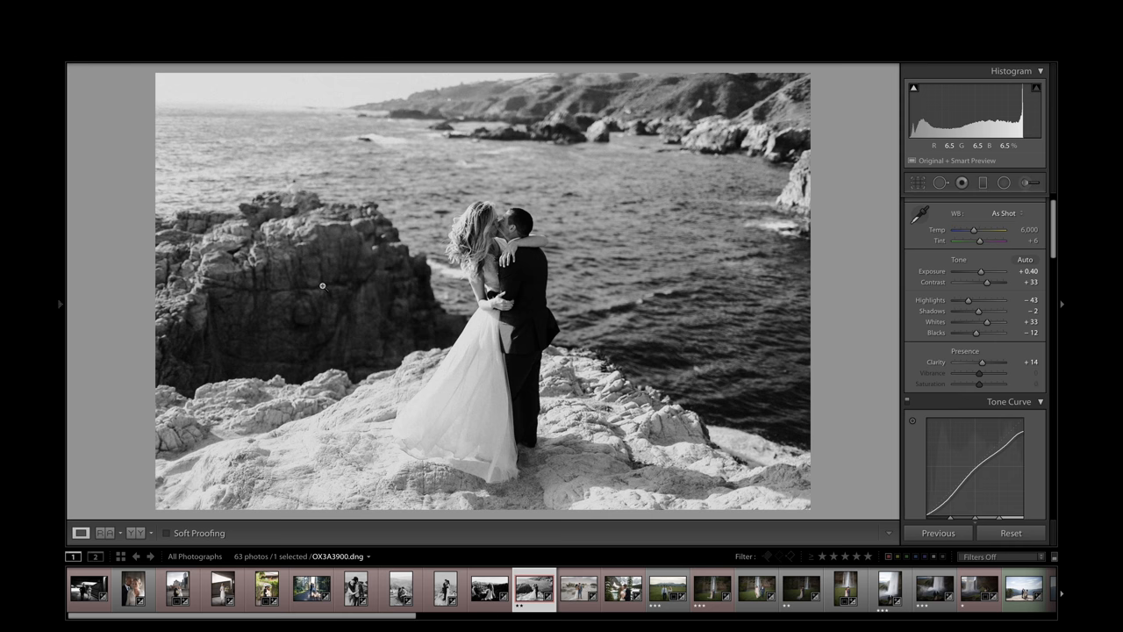
{"action": "left_click", "coordinate": [143, 361]}
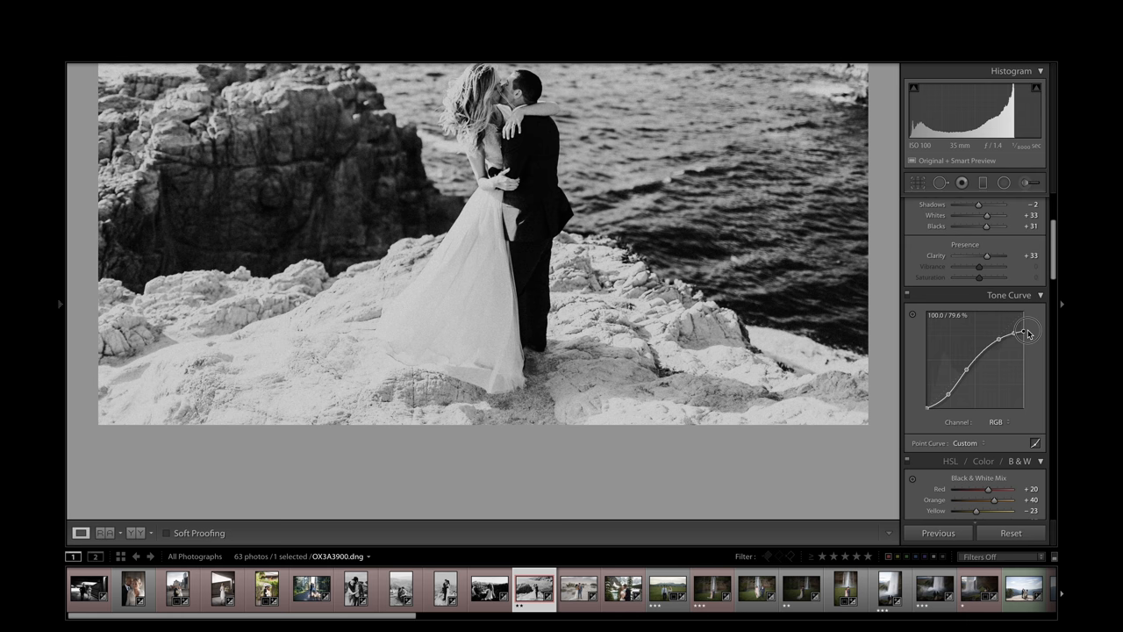
- Drag the Tone Curve's highlight endpoint down, then open the couple-on-sand photo
{"action": "left_click_drag", "start_coordinate": [1026, 333], "coordinate": [1025, 341]}
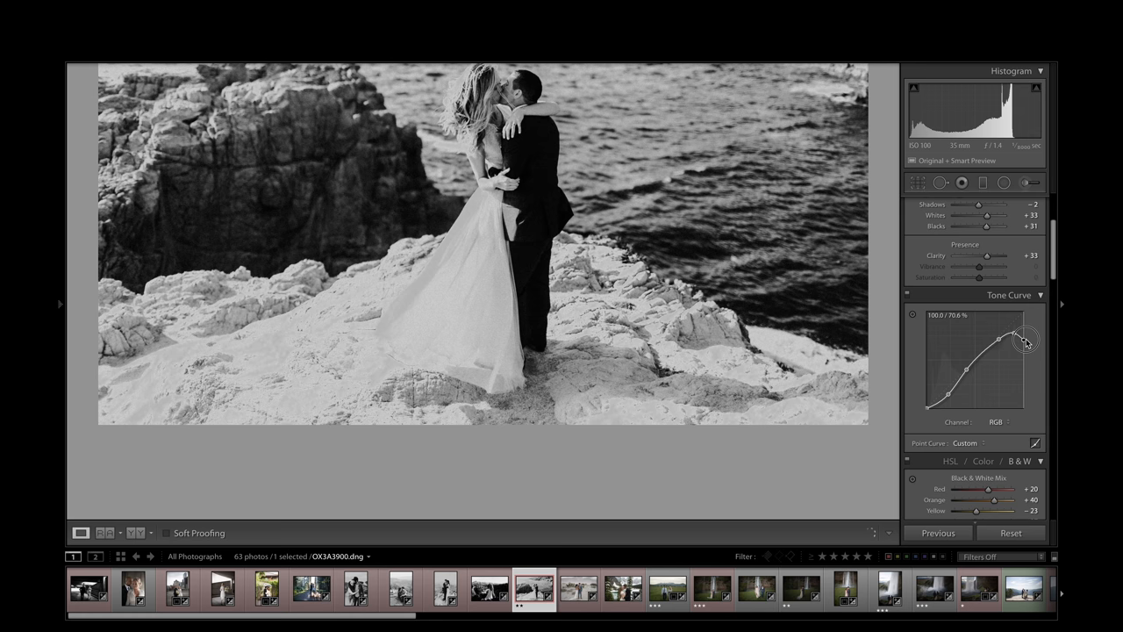
{"action": "left_click_drag", "start_coordinate": [1025, 340], "coordinate": [1025, 344]}
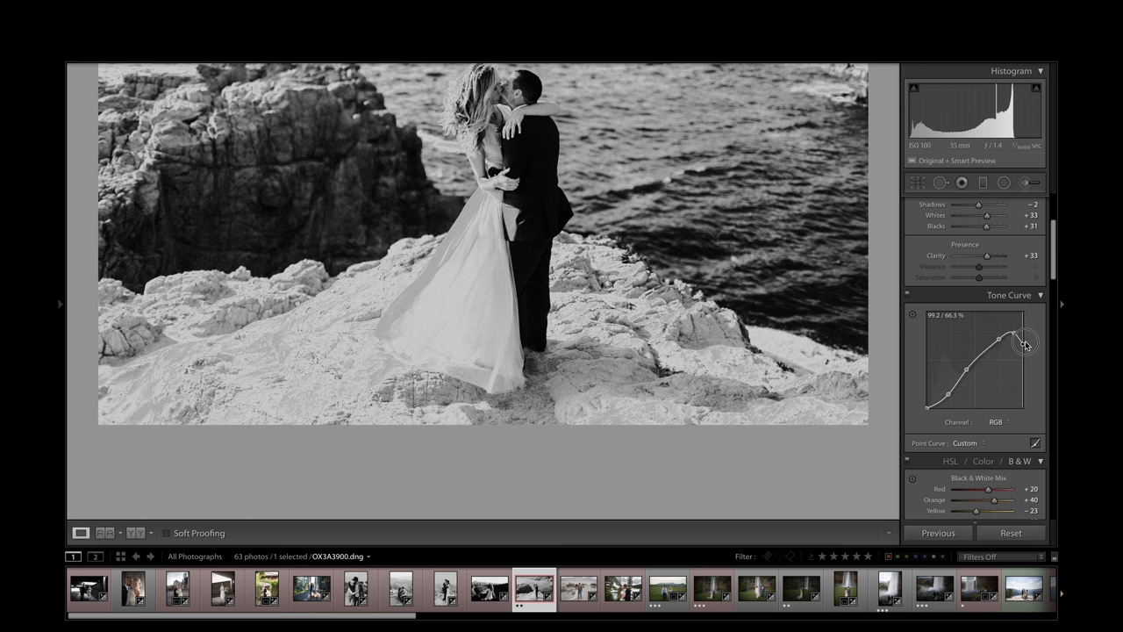
{"action": "left_click_drag", "start_coordinate": [1024, 343], "coordinate": [1026, 334]}
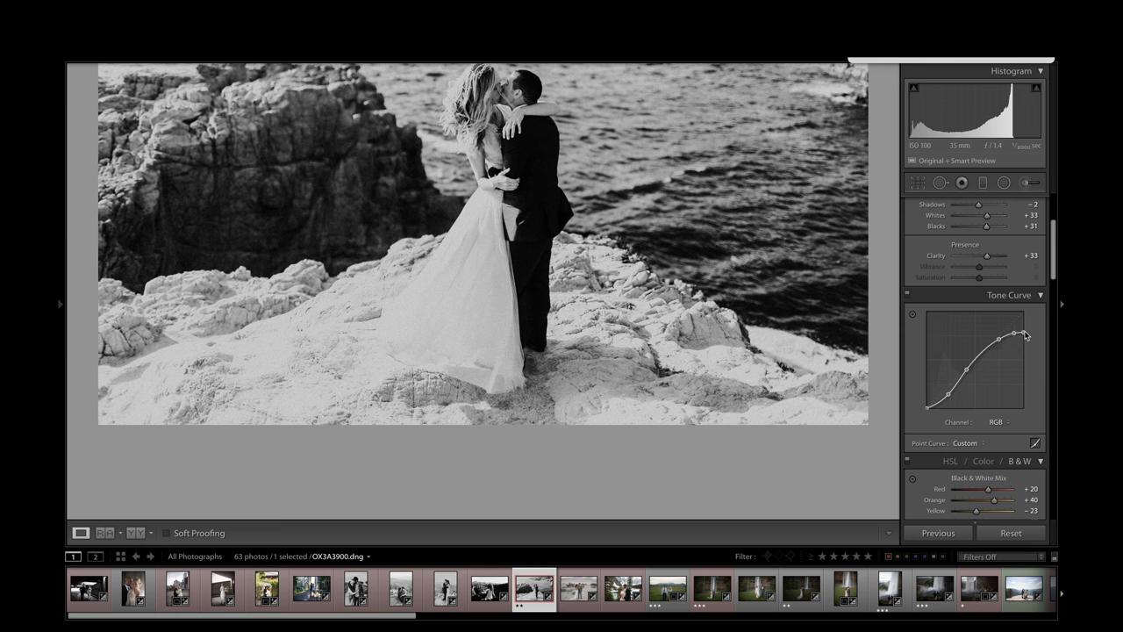
{"action": "left_click", "coordinate": [579, 594]}
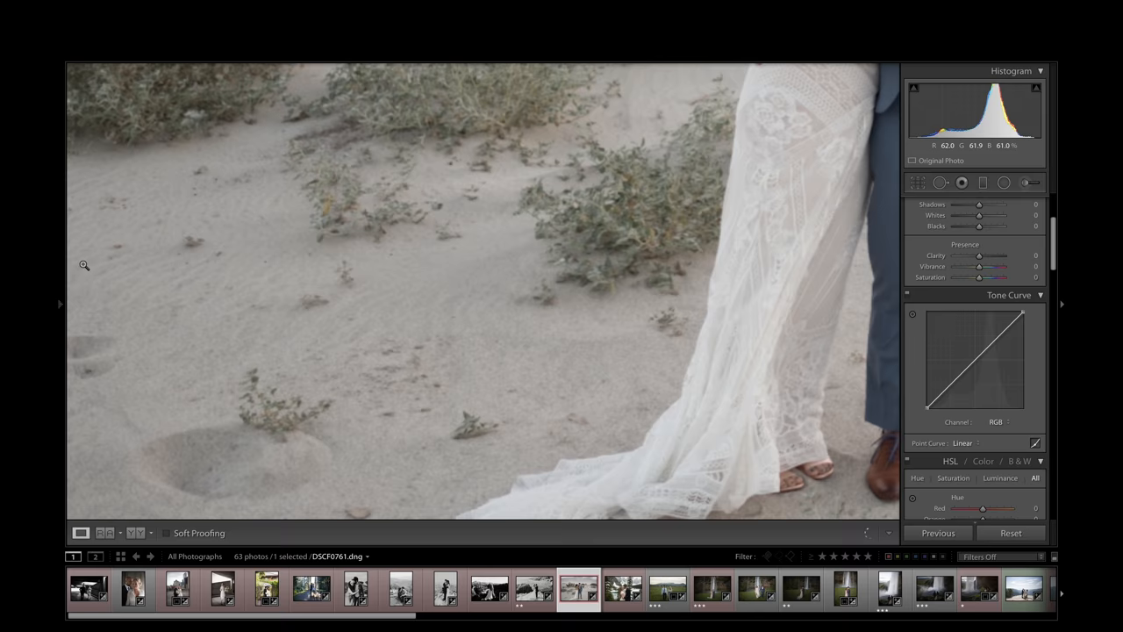
- Apply 'the artsy one' to the wind-turbine photo and select the waterfall couple photo
{"action": "left_click", "coordinate": [145, 300]}
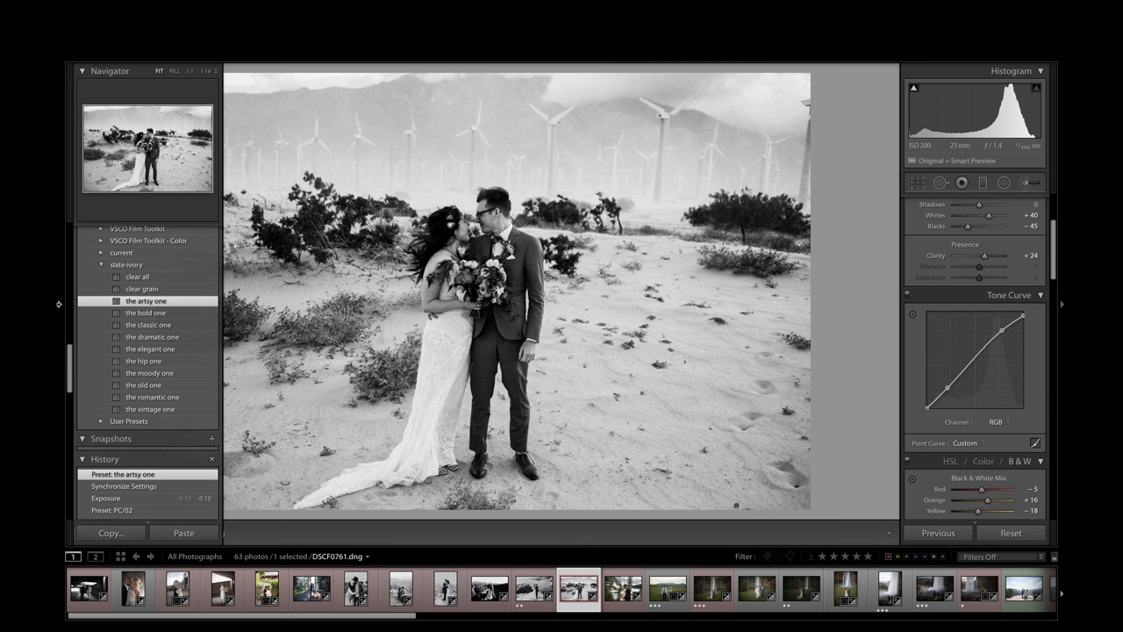
{"action": "left_click", "coordinate": [145, 312]}
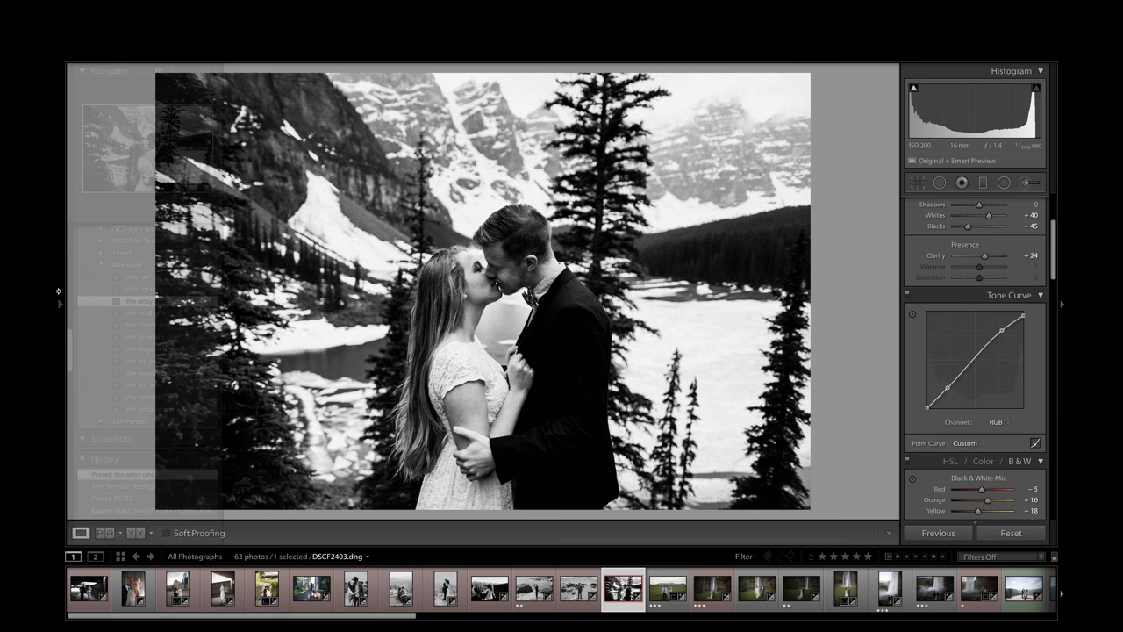
{"action": "left_click", "coordinate": [150, 348]}
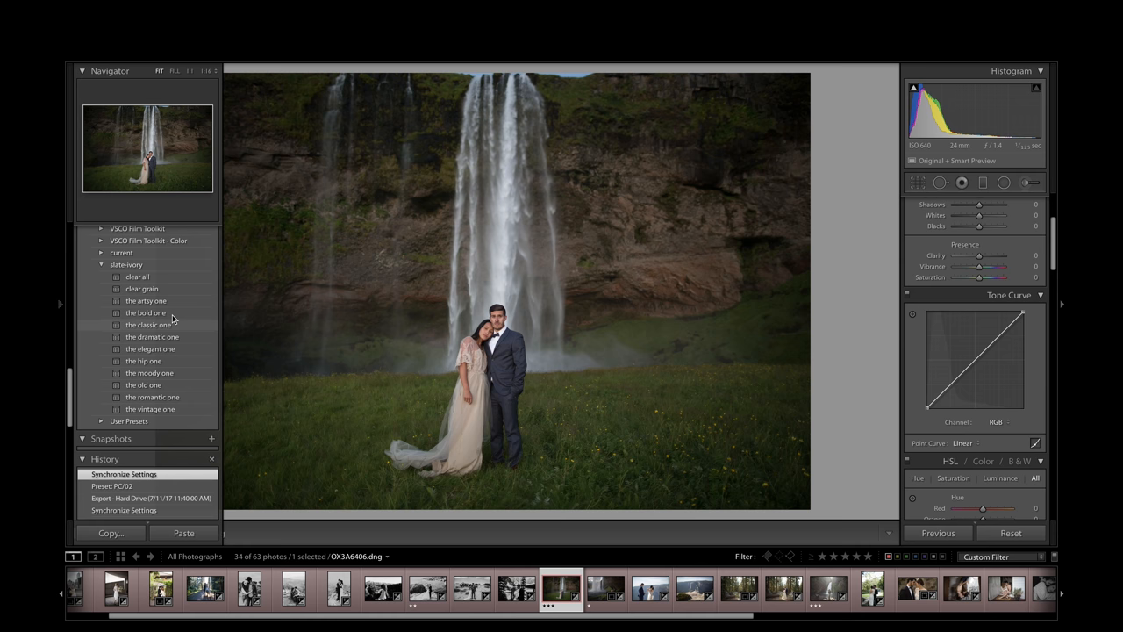
- Cycle the waterfall photo through bold, classic, dramatic, elegant, hip, moody and old, returning to hip
{"action": "left_click", "coordinate": [145, 312]}
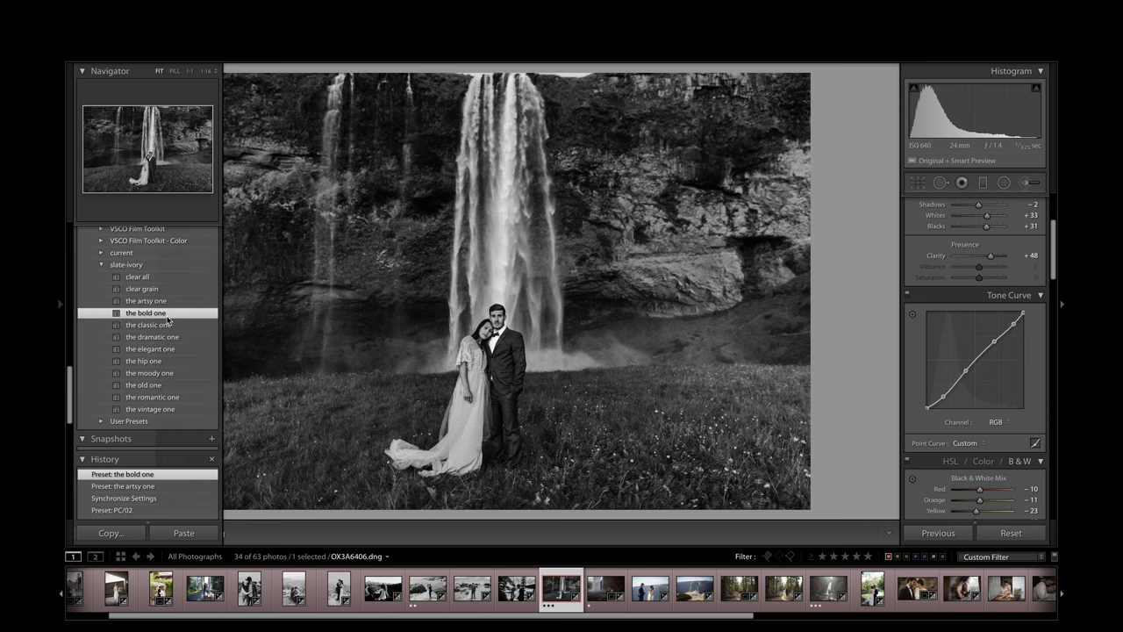
{"action": "left_click", "coordinate": [151, 337]}
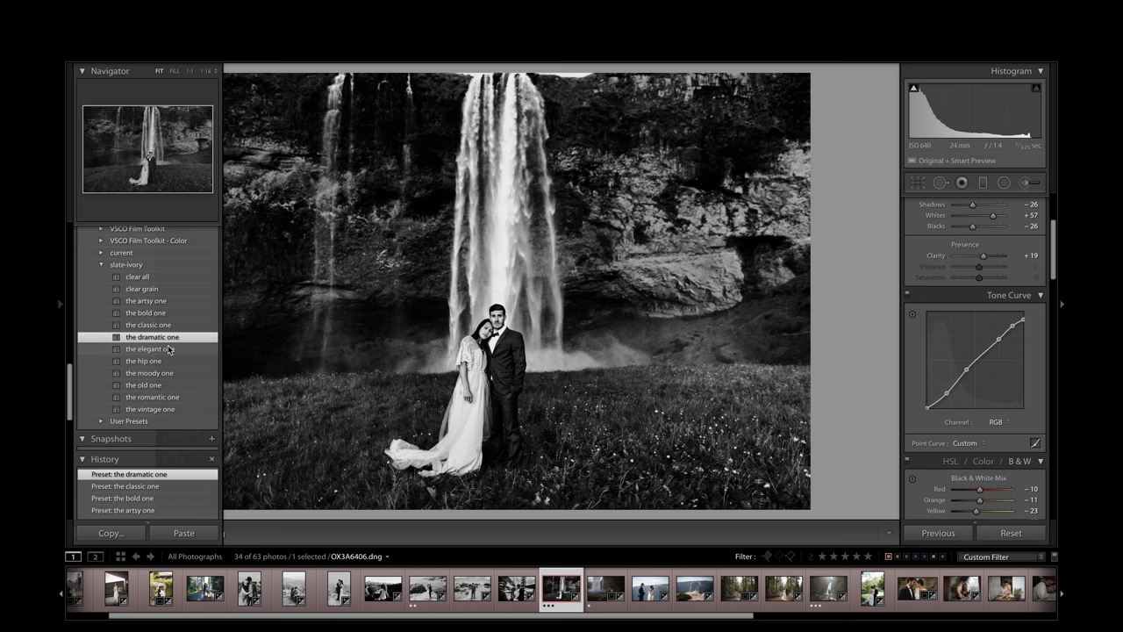
{"action": "left_click", "coordinate": [144, 361]}
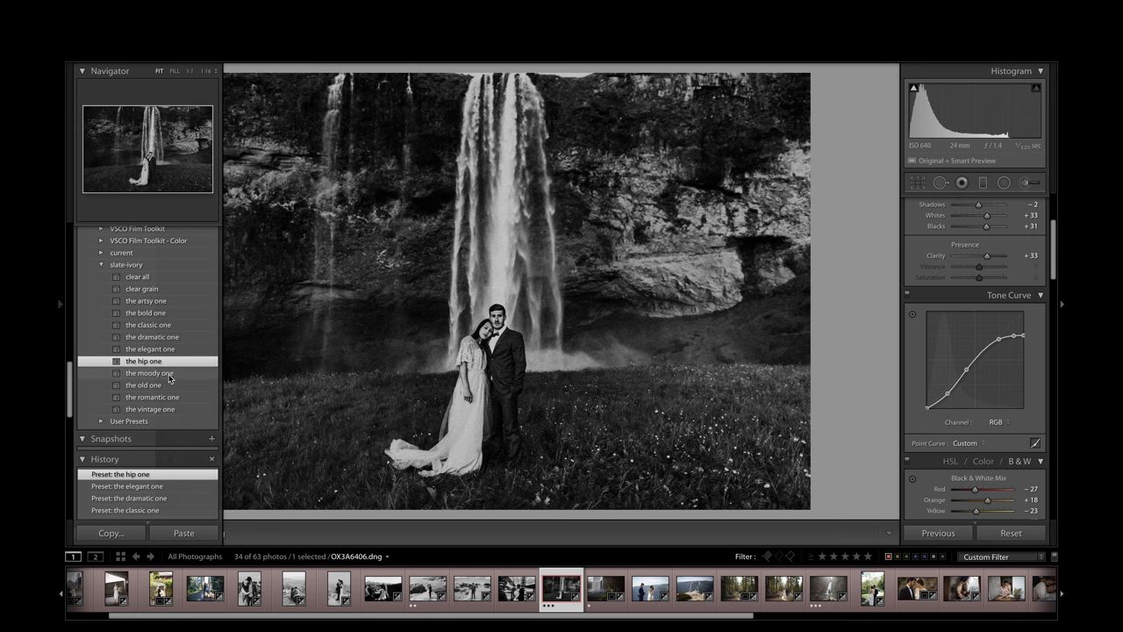
{"action": "left_click", "coordinate": [143, 384]}
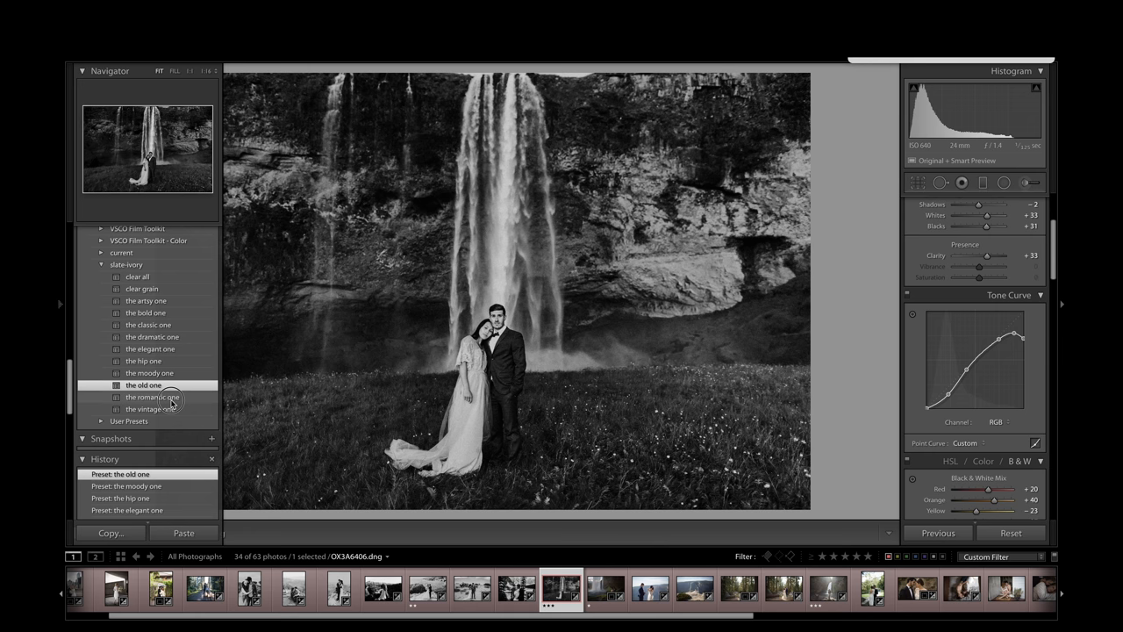
{"action": "left_click", "coordinate": [143, 361]}
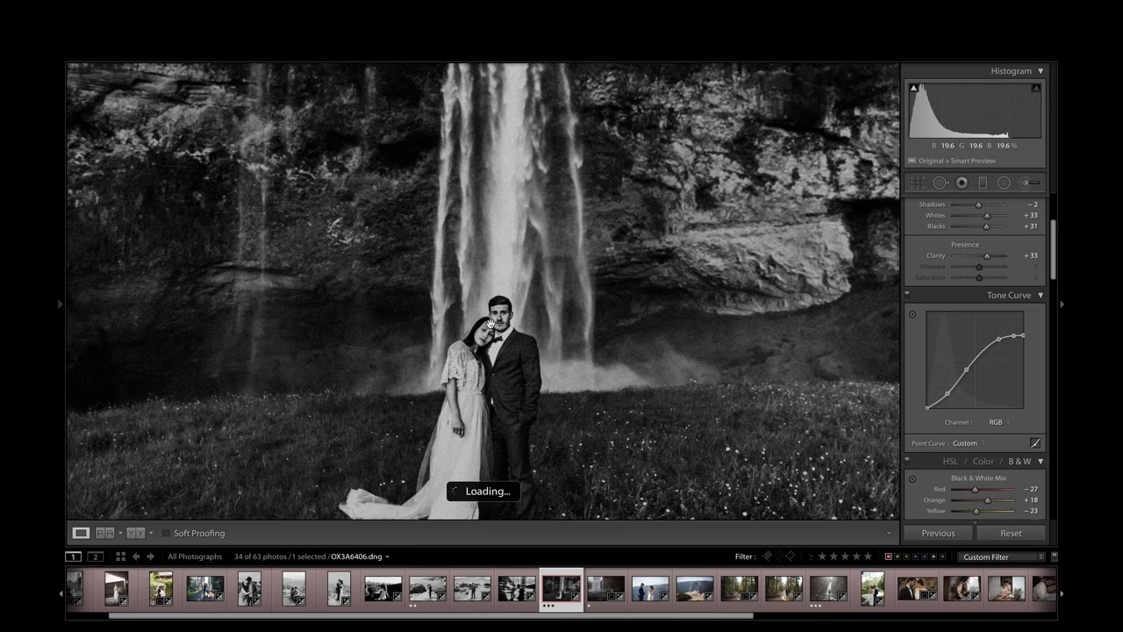
{"action": "left_click", "coordinate": [143, 361]}
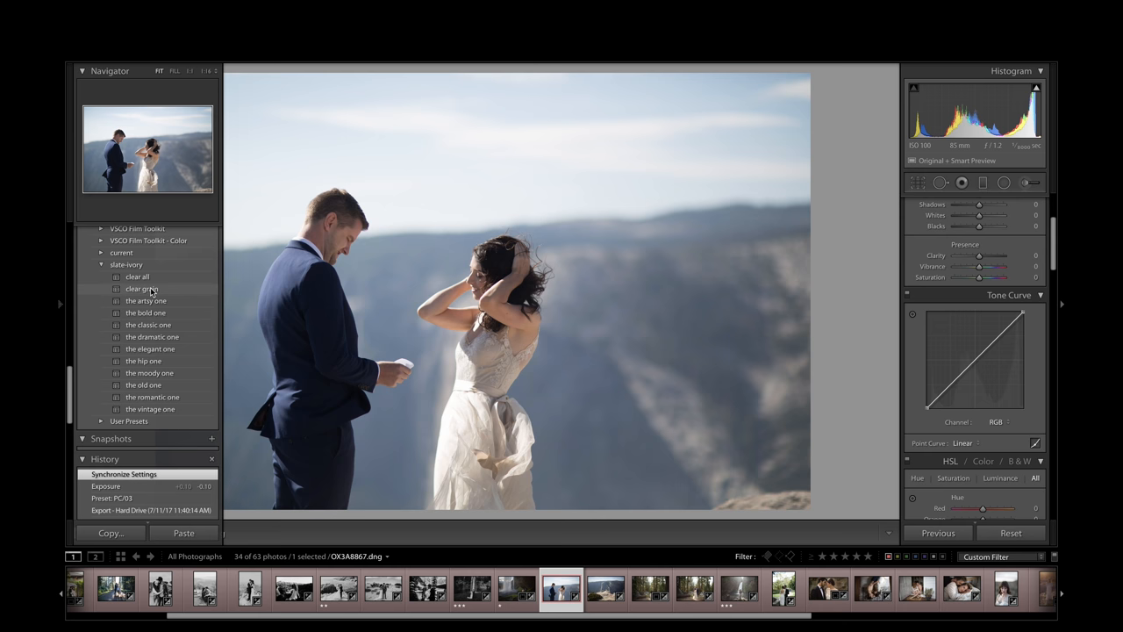
- Try the artsy, bold and classic slate-ivory looks on the letter-reading photo
{"action": "left_click", "coordinate": [146, 300]}
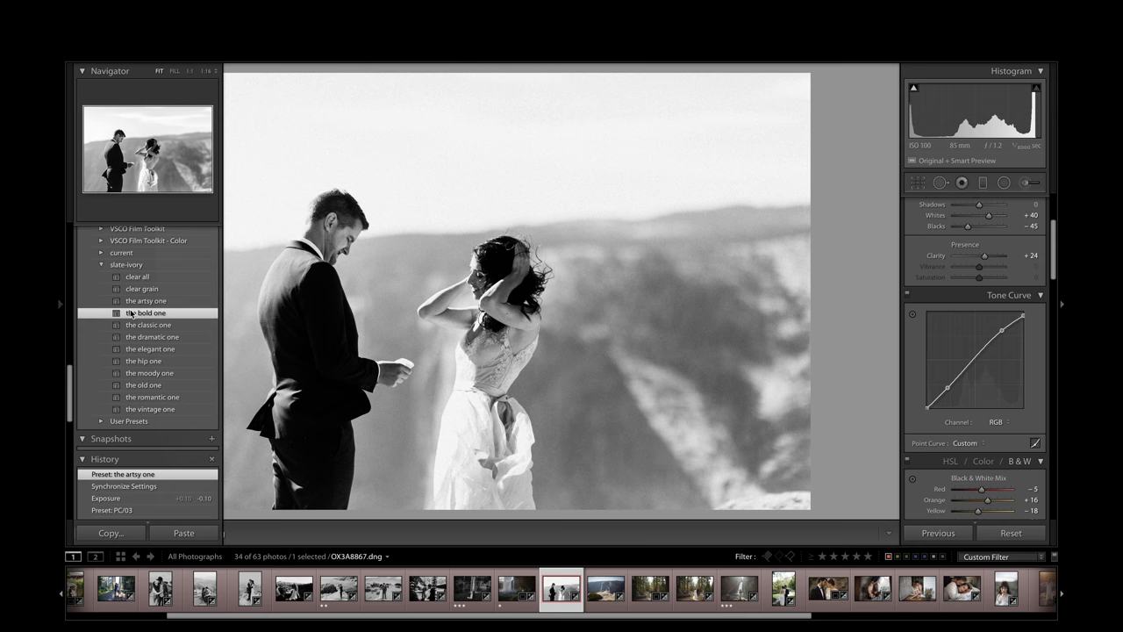
{"action": "left_click", "coordinate": [148, 324]}
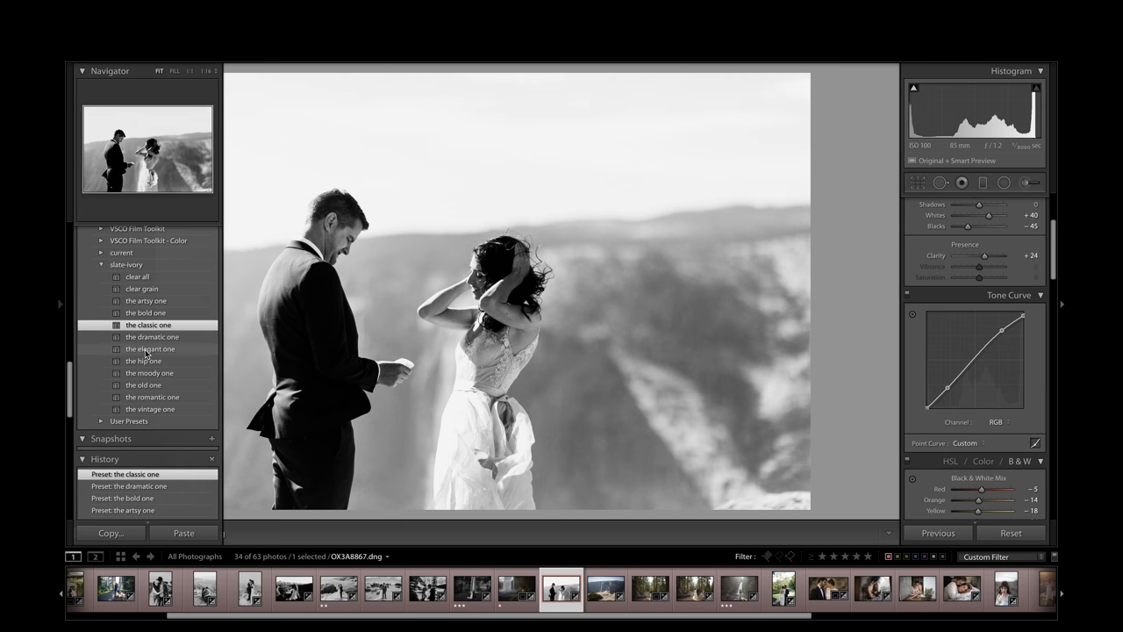
{"action": "left_click", "coordinate": [149, 373]}
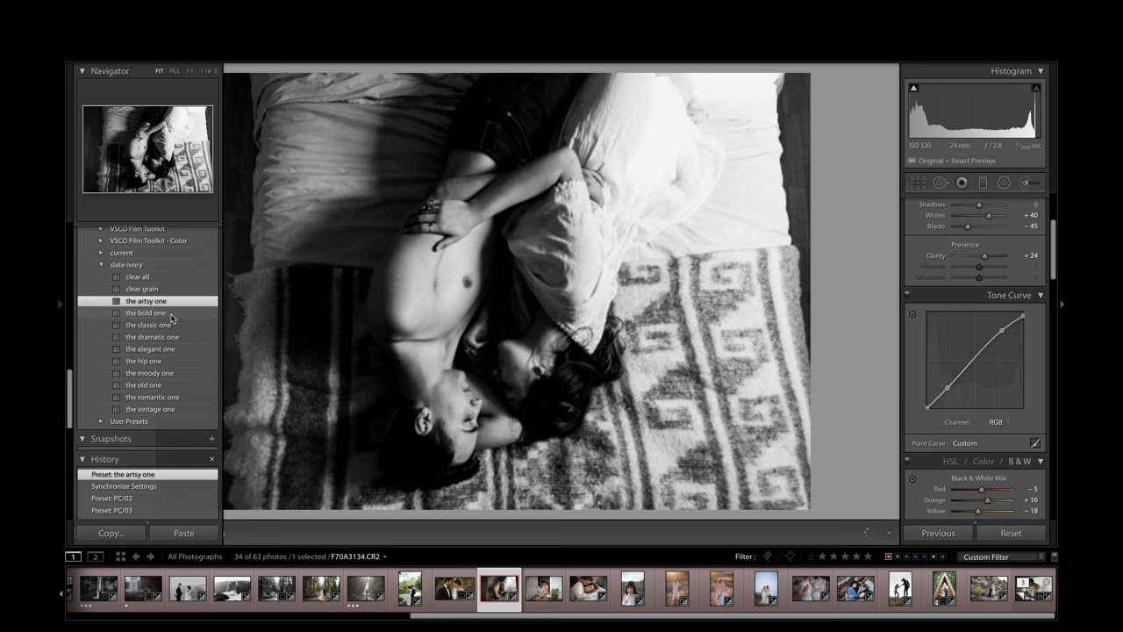
- Try the bold, classic, dramatic and moody slate-ivory looks on the bed photo
{"action": "left_click", "coordinate": [145, 312]}
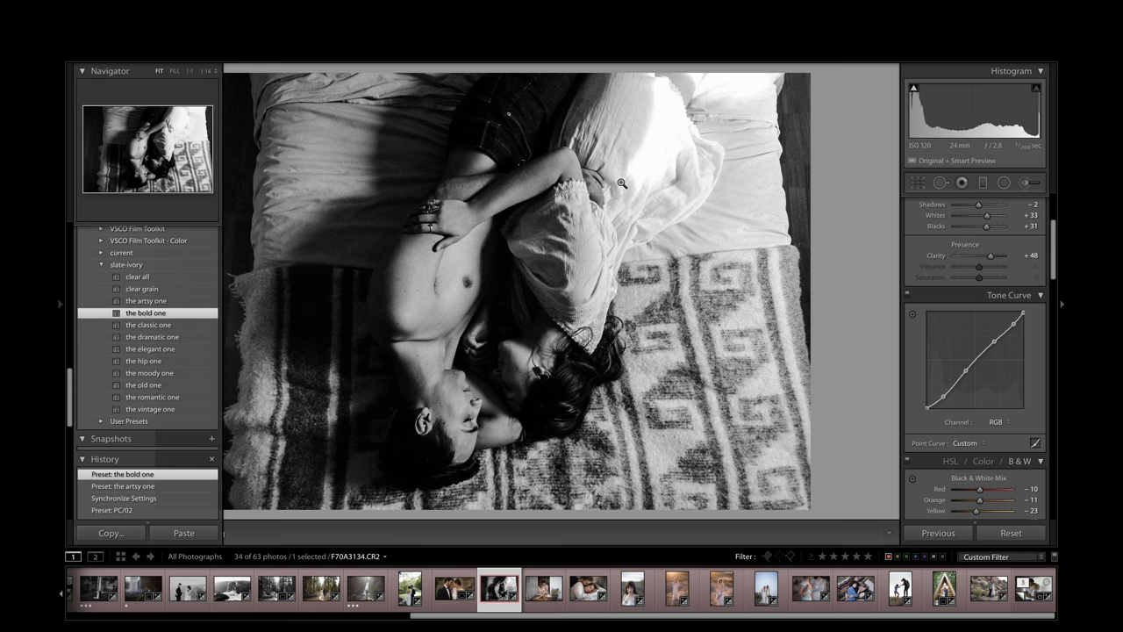
{"action": "mouse_move", "coordinate": [144, 329]}
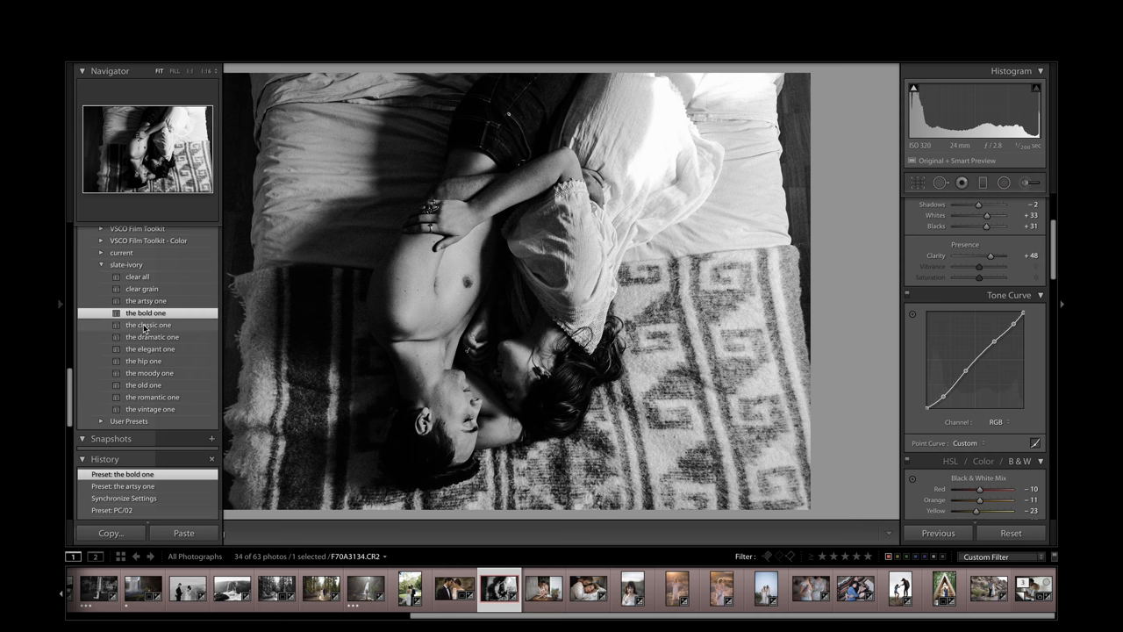
{"action": "left_click", "coordinate": [152, 337]}
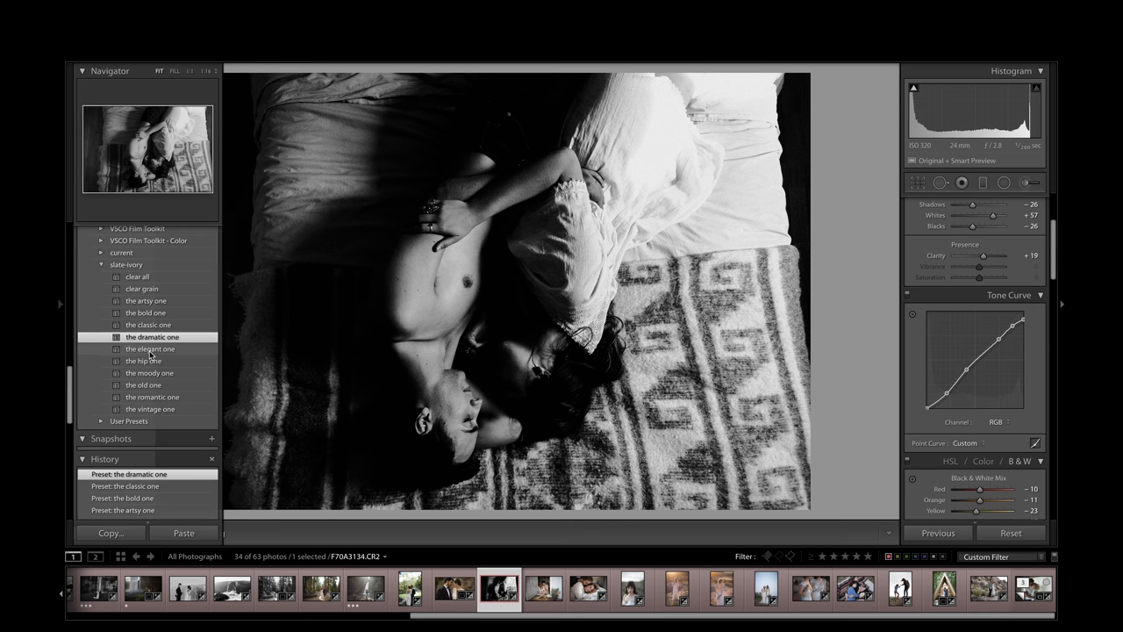
{"action": "left_click", "coordinate": [149, 373]}
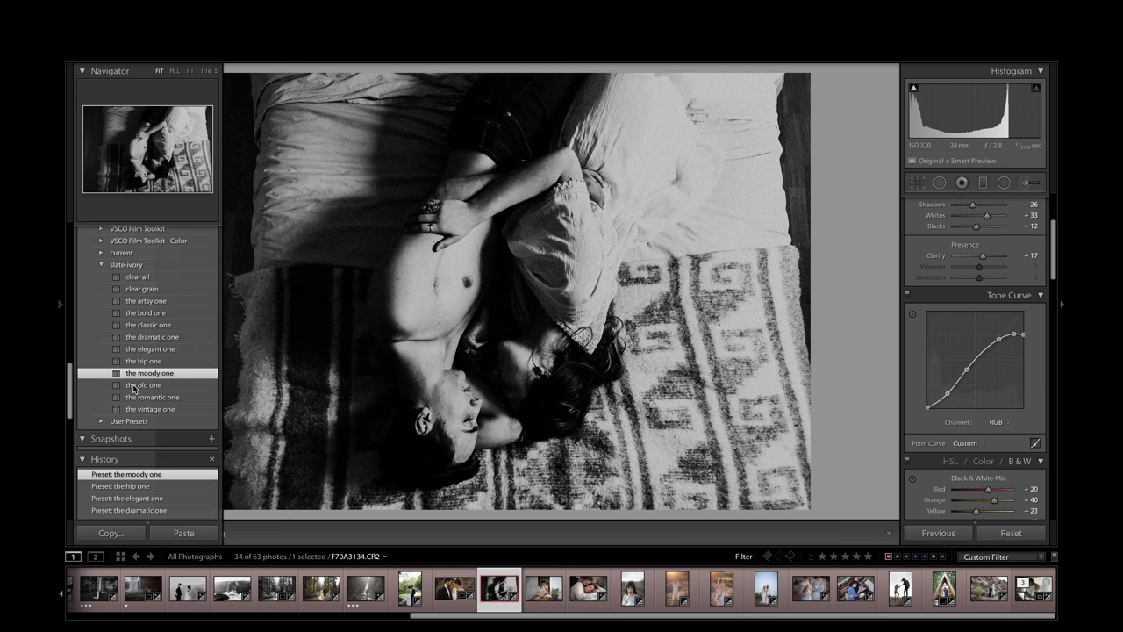
{"action": "left_click", "coordinate": [151, 409]}
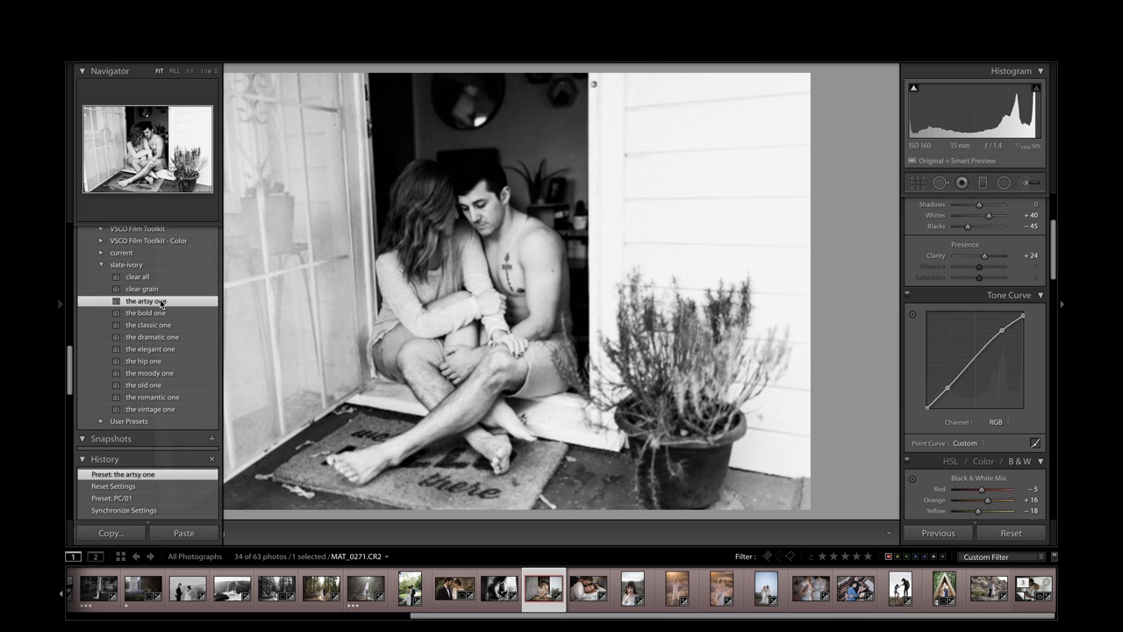
- Apply the slate-ivory preset 'the artsy one' to the doorway couple photo
{"action": "left_click", "coordinate": [590, 594]}
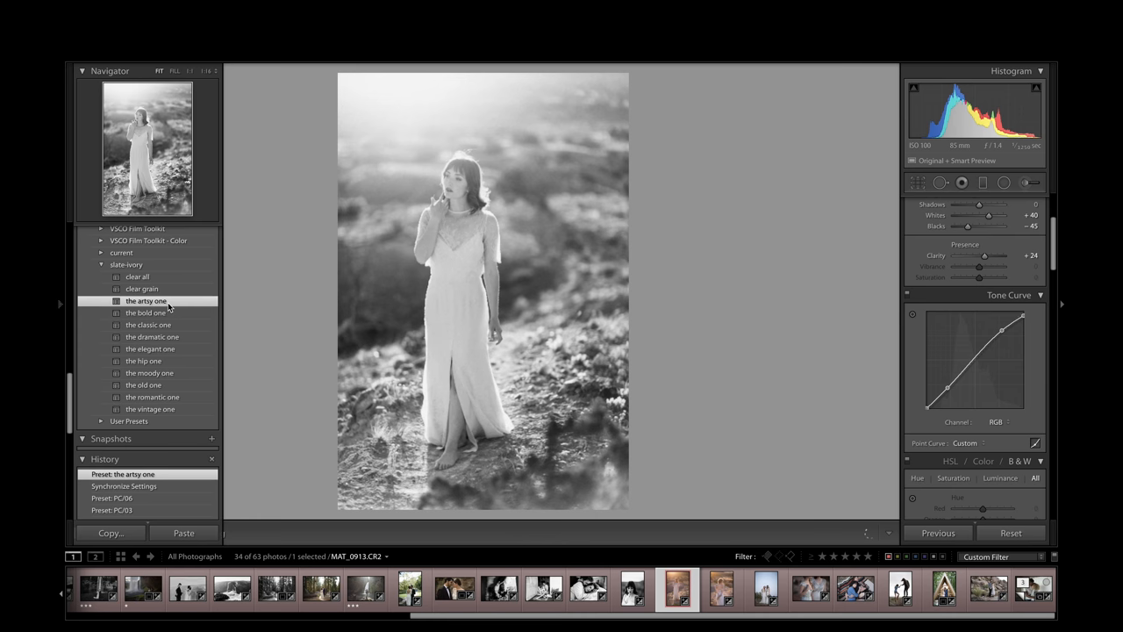
- Cycle the hillside portrait through slate-ivory looks, including the dramatic and moody ones, to vintage
{"action": "left_click", "coordinate": [148, 324]}
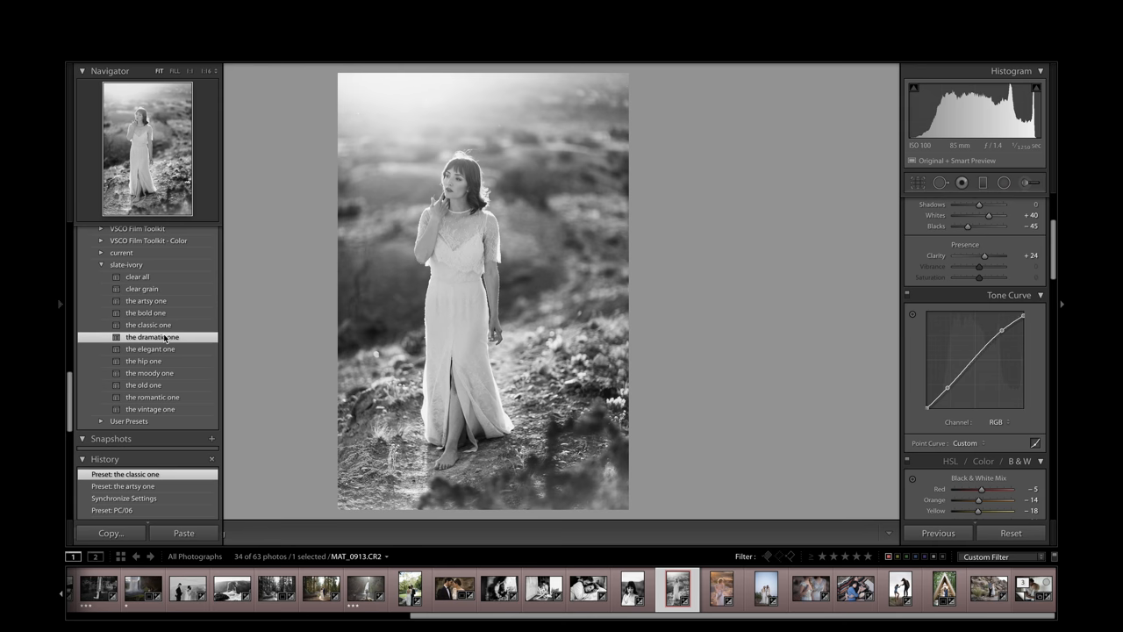
{"action": "left_click", "coordinate": [143, 360]}
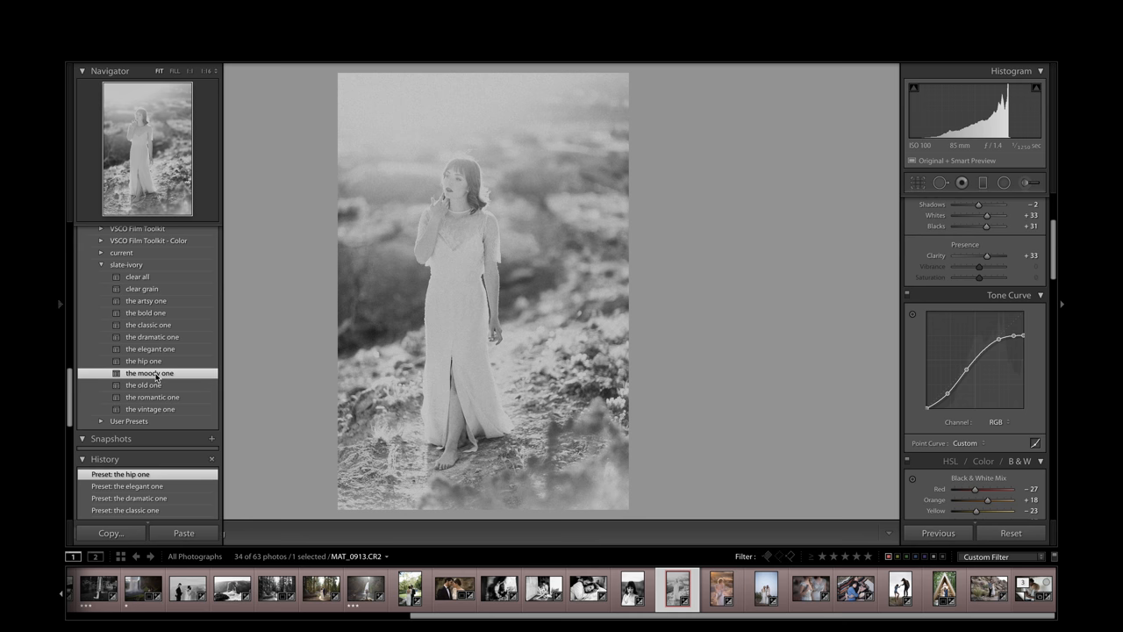
{"action": "left_click", "coordinate": [145, 385]}
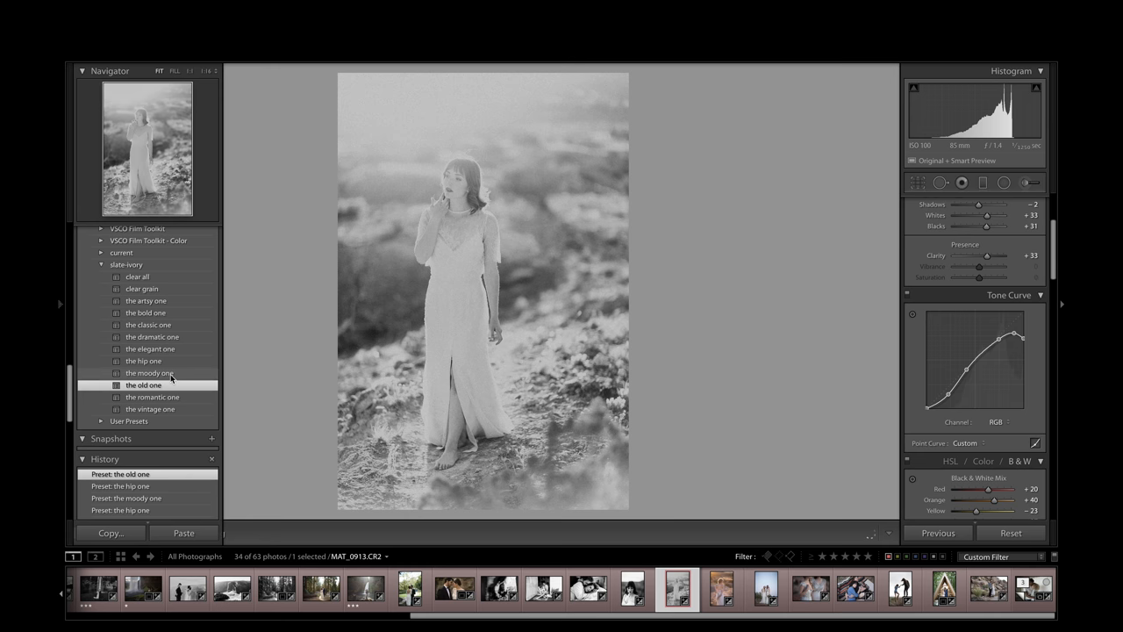
{"action": "left_click", "coordinate": [150, 409]}
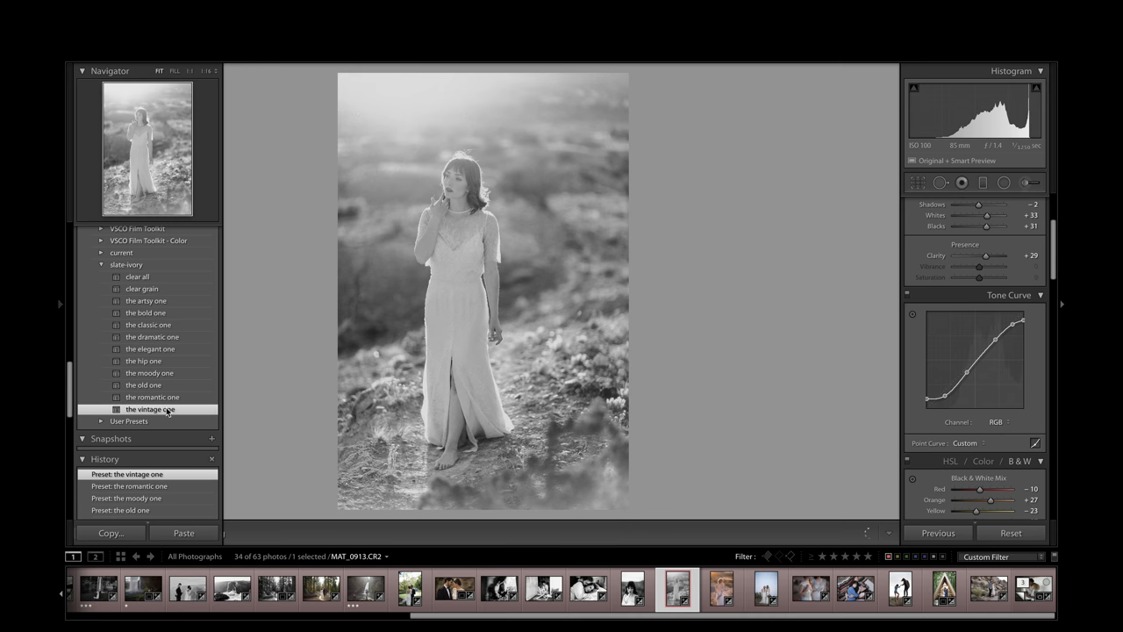
{"action": "left_click", "coordinate": [759, 589]}
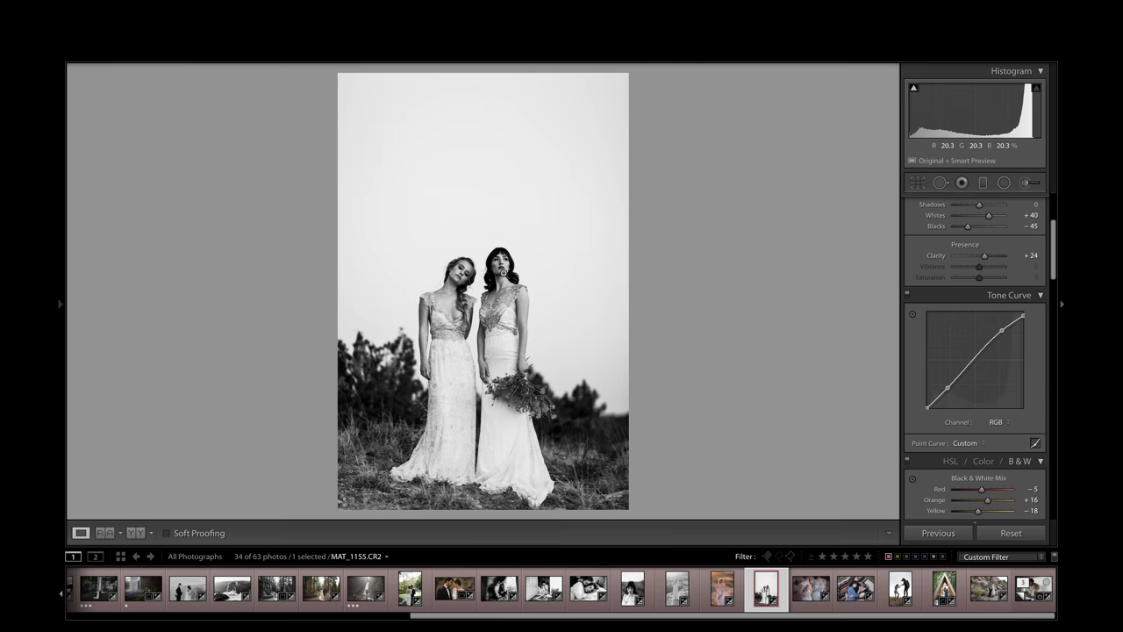
- Zoom in on the two women in gowns and try the bold, dramatic and later looks
{"action": "left_click", "coordinate": [143, 301]}
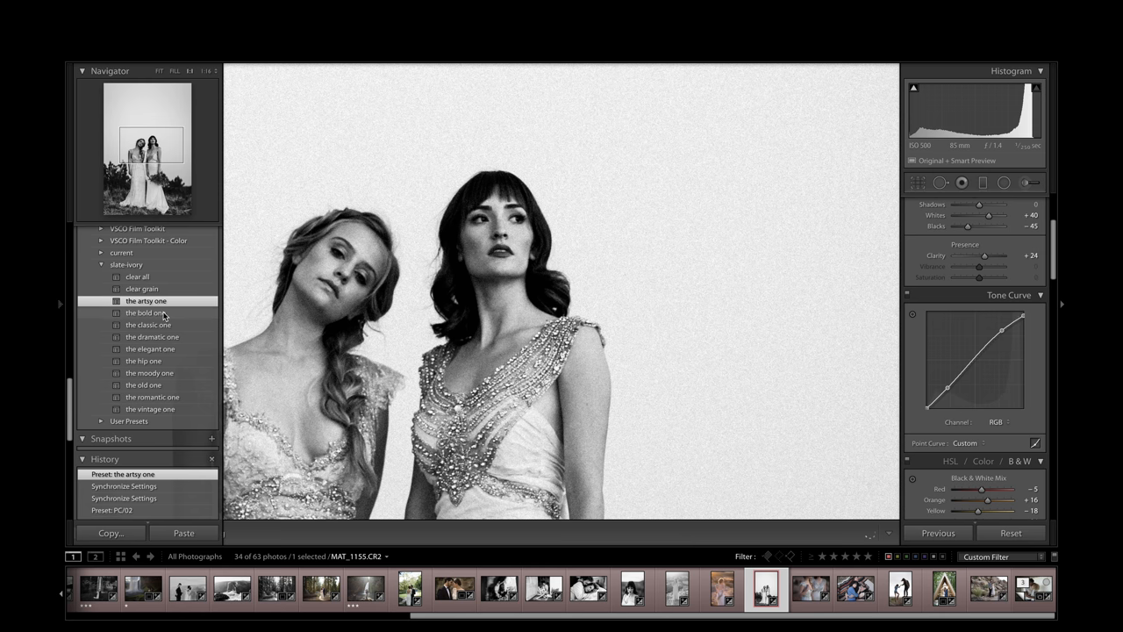
{"action": "left_click", "coordinate": [148, 324]}
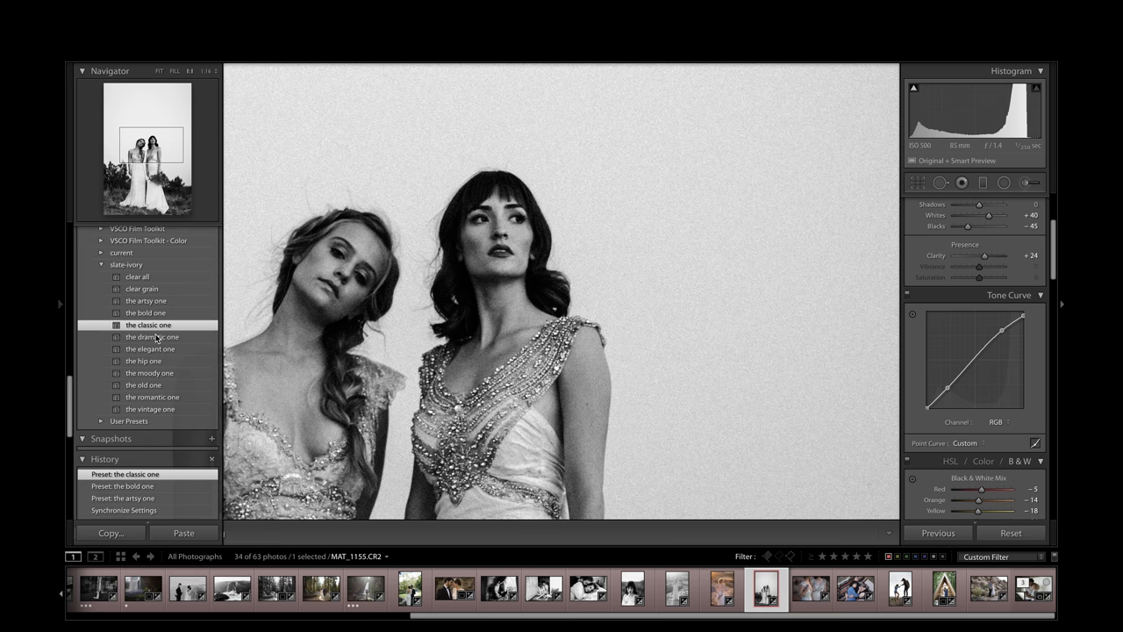
{"action": "left_click", "coordinate": [149, 348]}
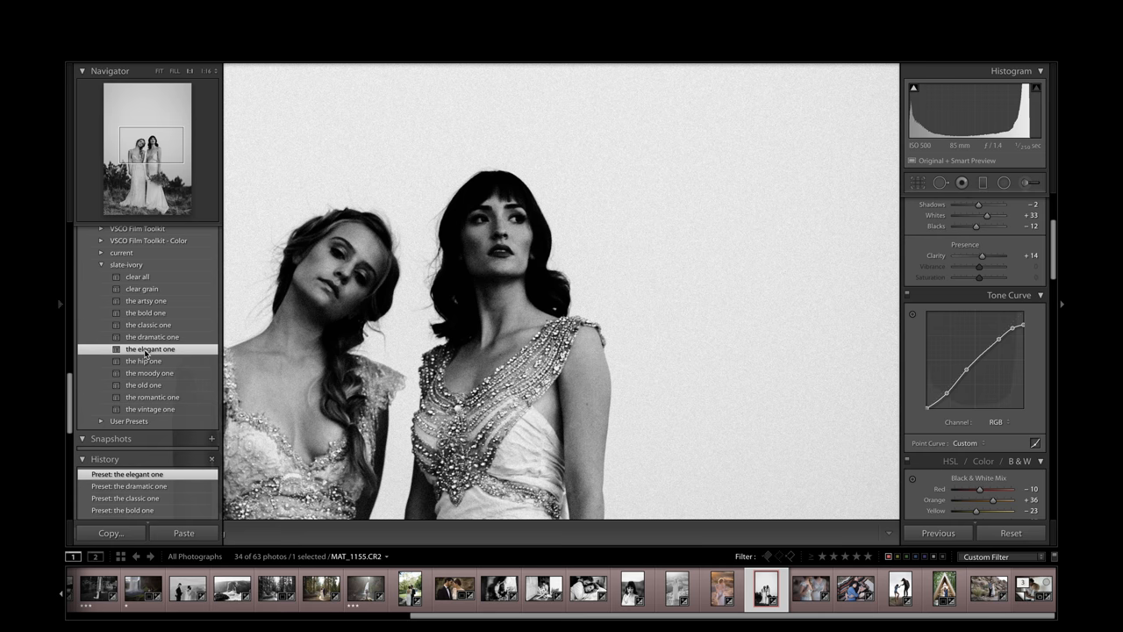
{"action": "left_click", "coordinate": [144, 384]}
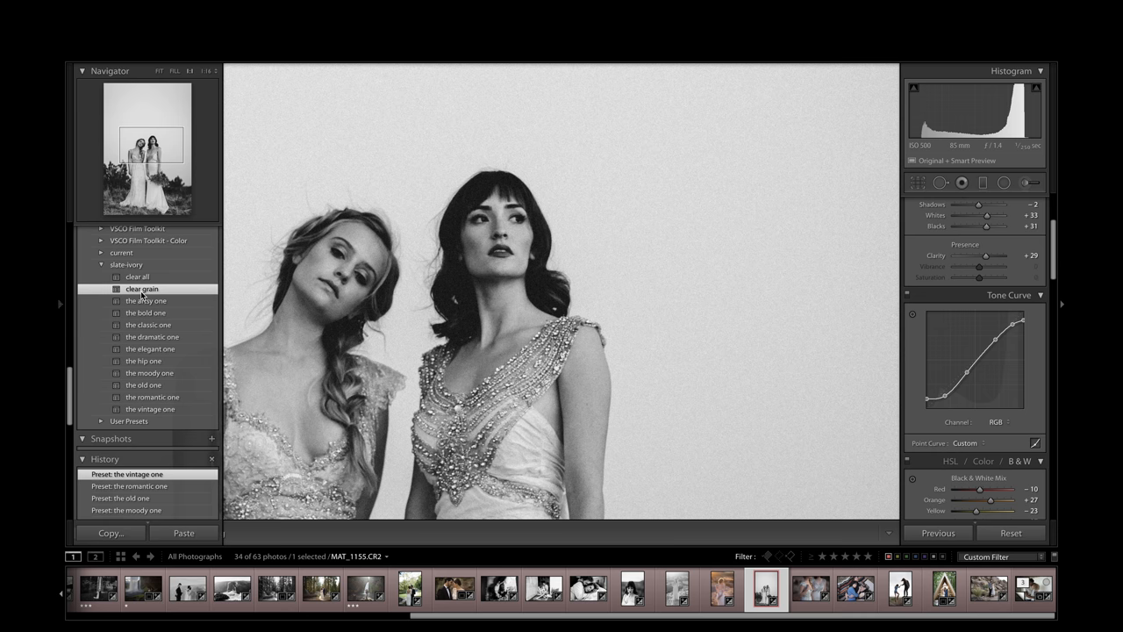
{"action": "left_click", "coordinate": [854, 592]}
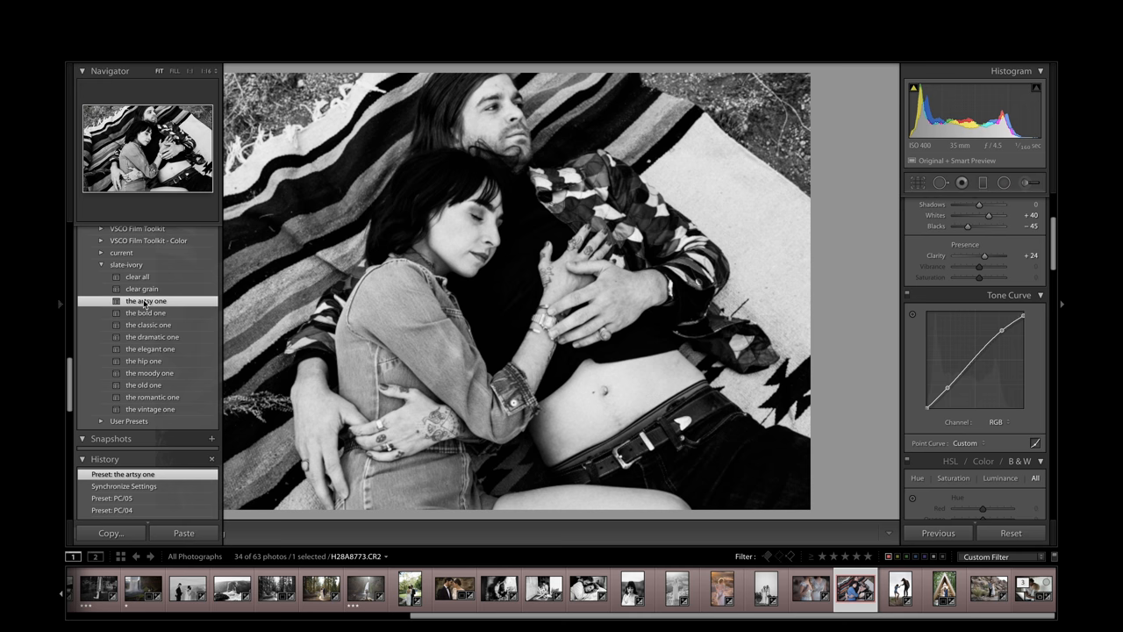
- Apply 'the artsy one' to the blanket, rock and A-frame wedding photos
{"action": "left_click", "coordinate": [899, 596]}
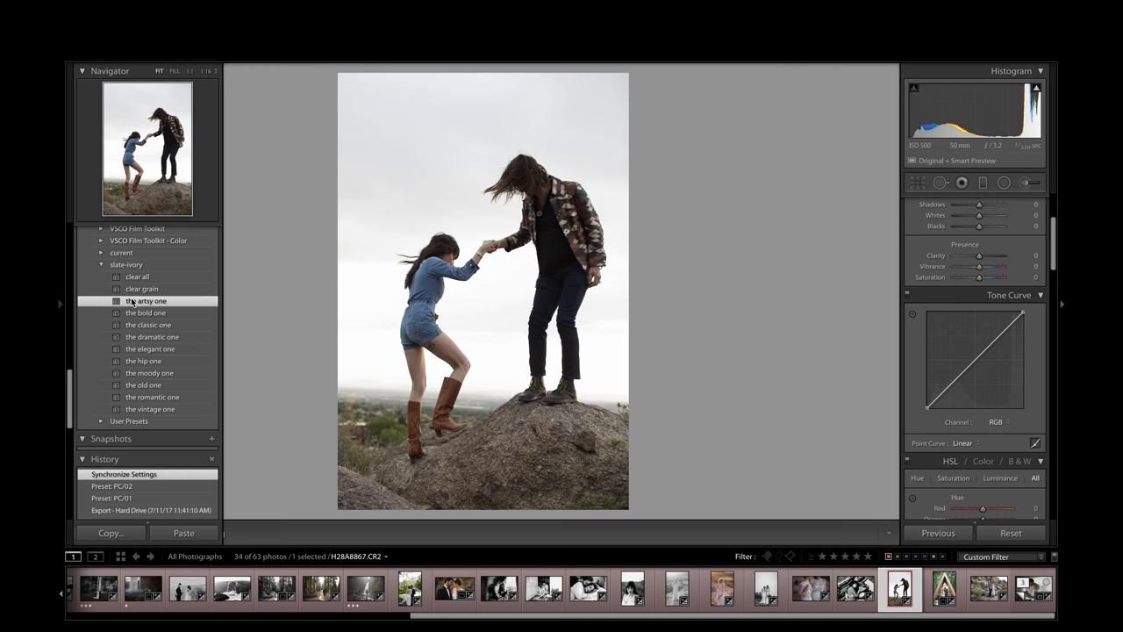
{"action": "left_click", "coordinate": [145, 300]}
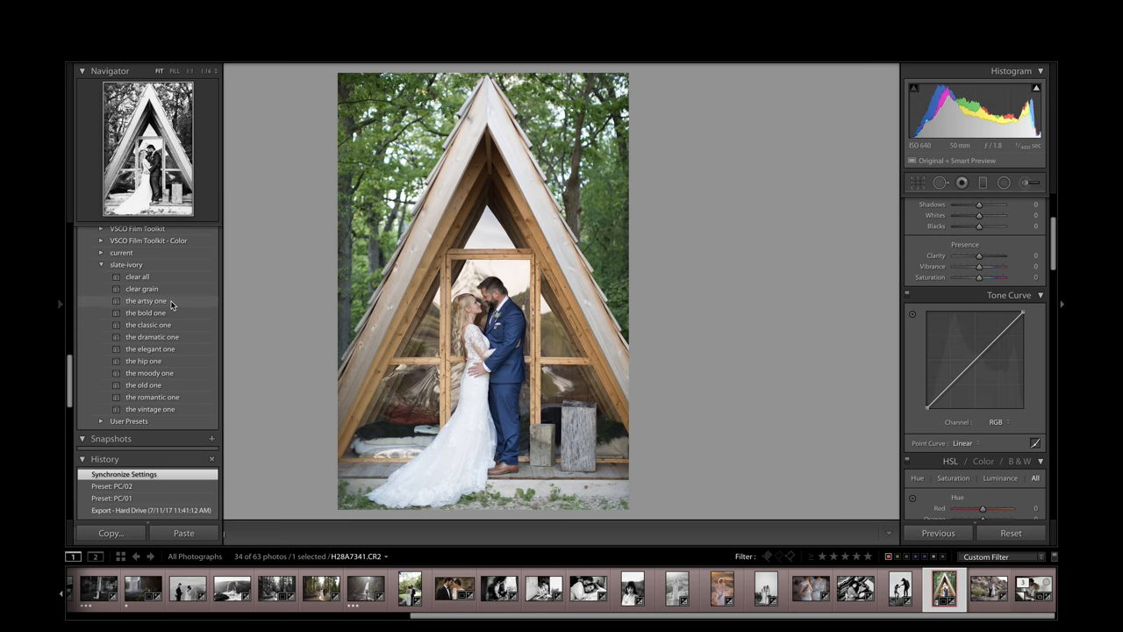
{"action": "left_click", "coordinate": [988, 598]}
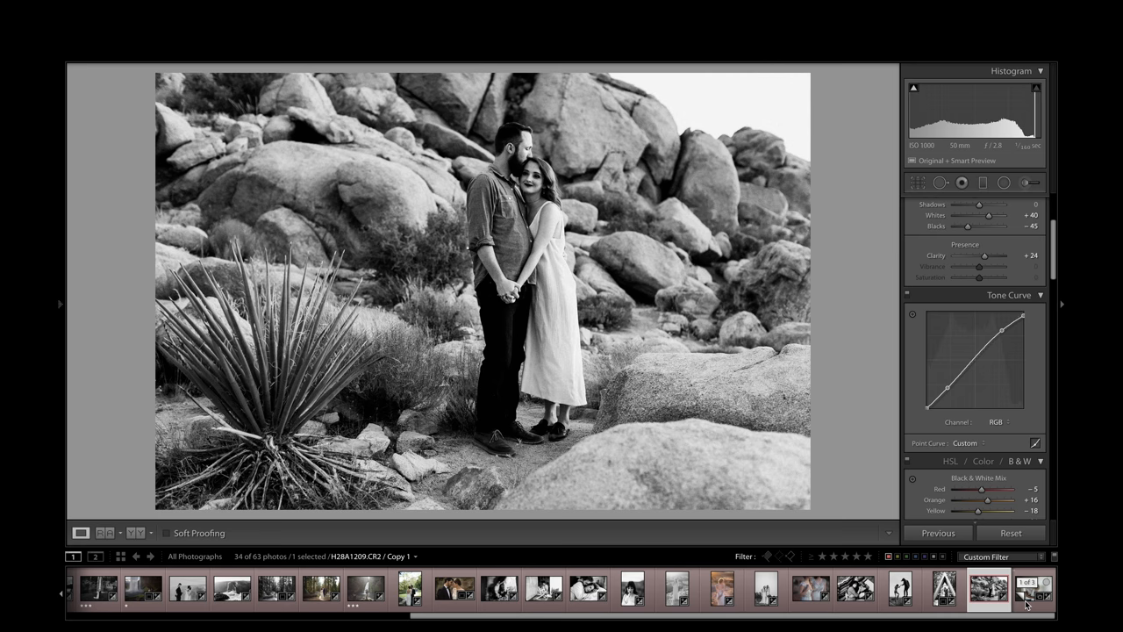
- Expand the stack, try bold and romantic looks on the embracing couple, ending on 'the old one'
{"action": "left_click", "coordinate": [1029, 597]}
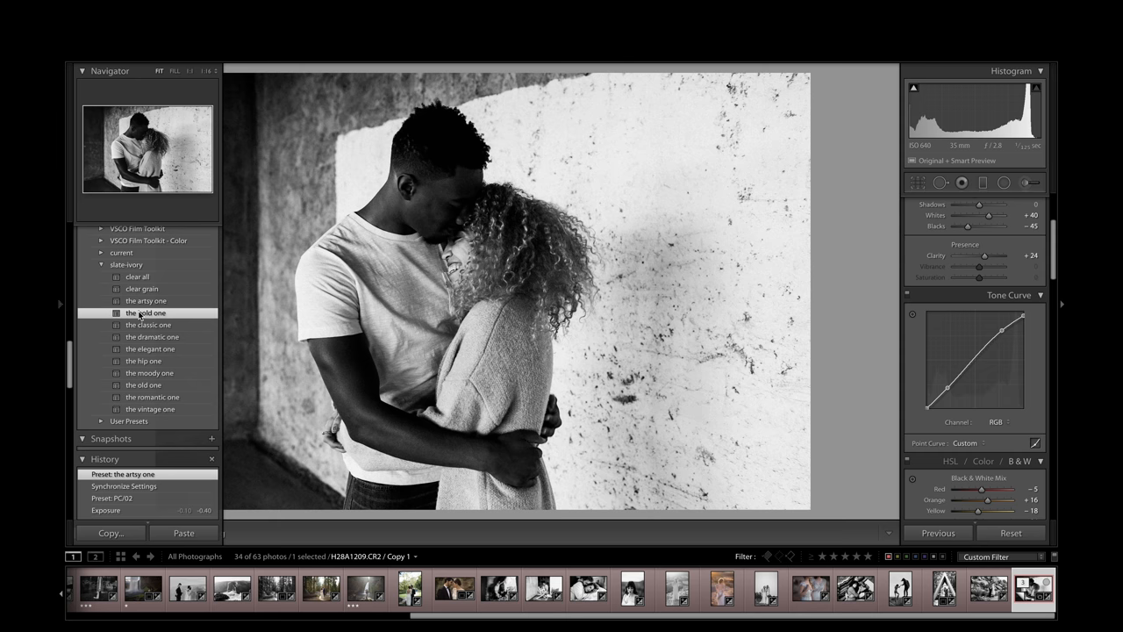
{"action": "left_click", "coordinate": [151, 337]}
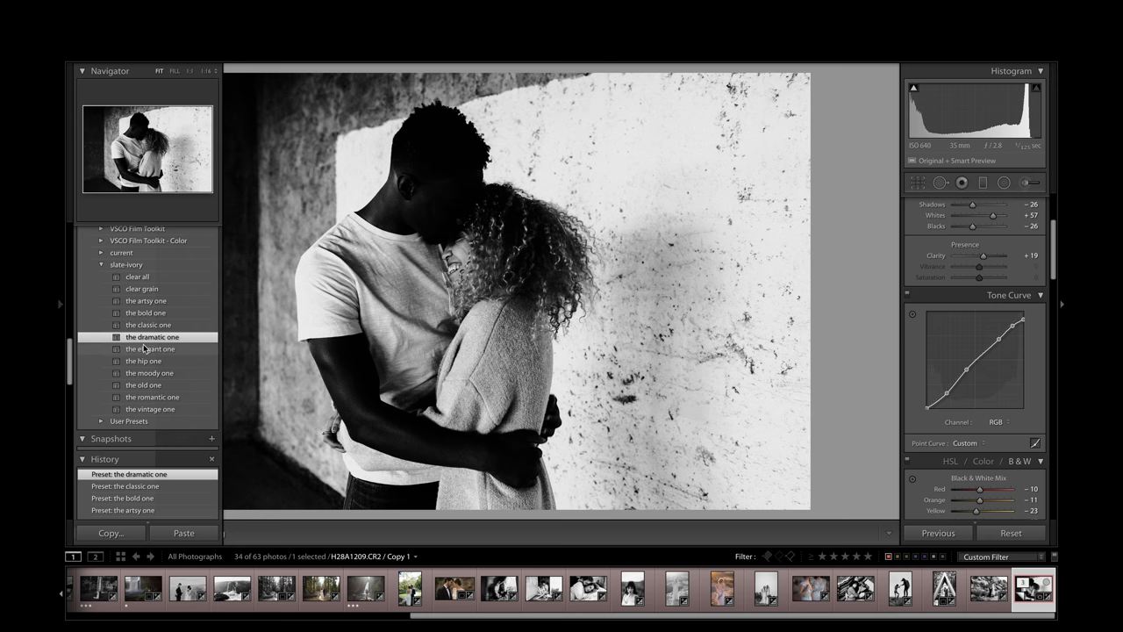
{"action": "left_click", "coordinate": [145, 384]}
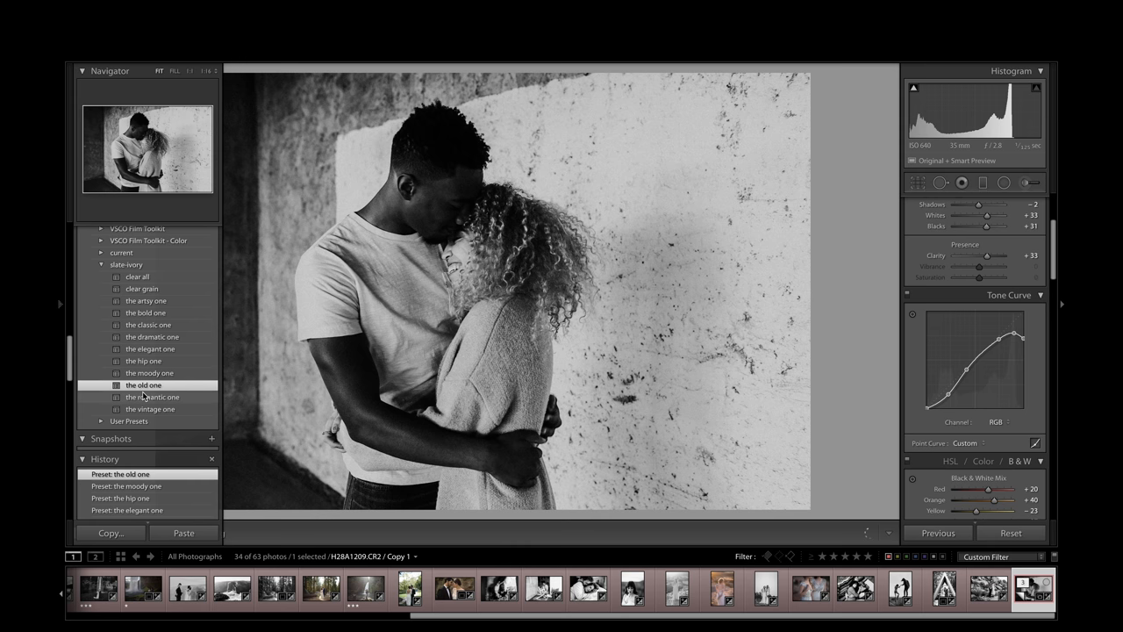
{"action": "left_click", "coordinate": [150, 348]}
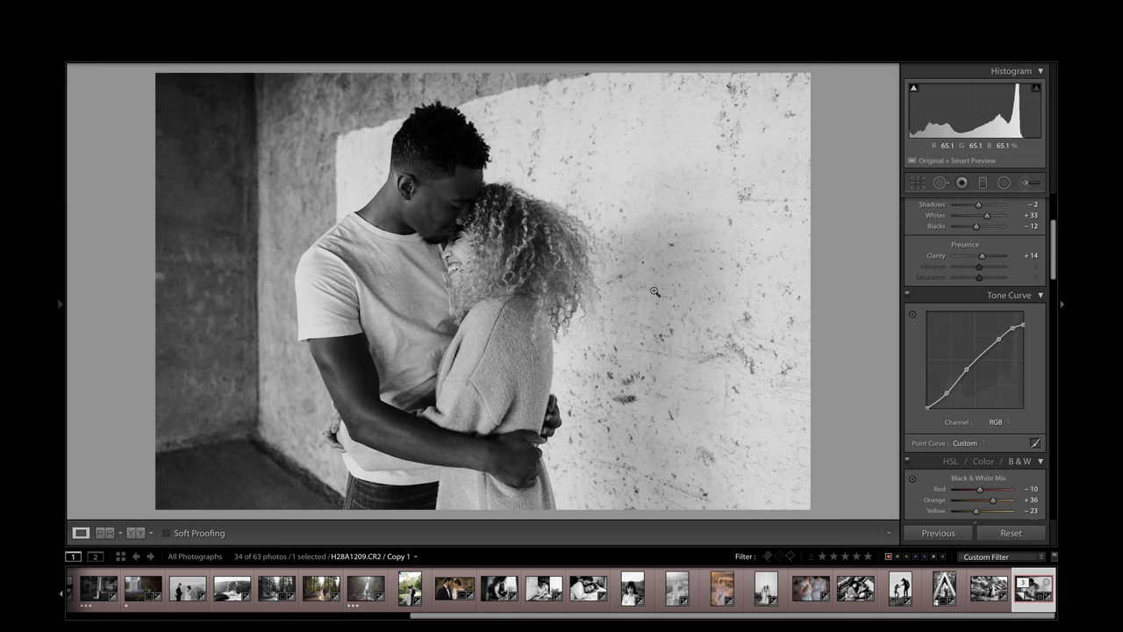
{"action": "left_click", "coordinate": [145, 385]}
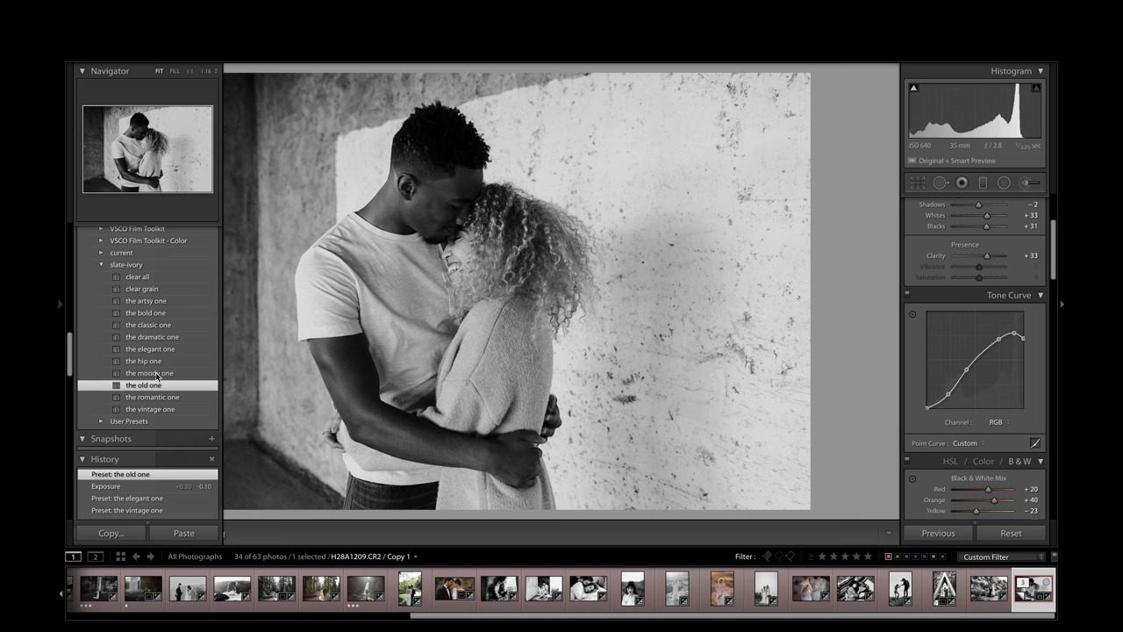